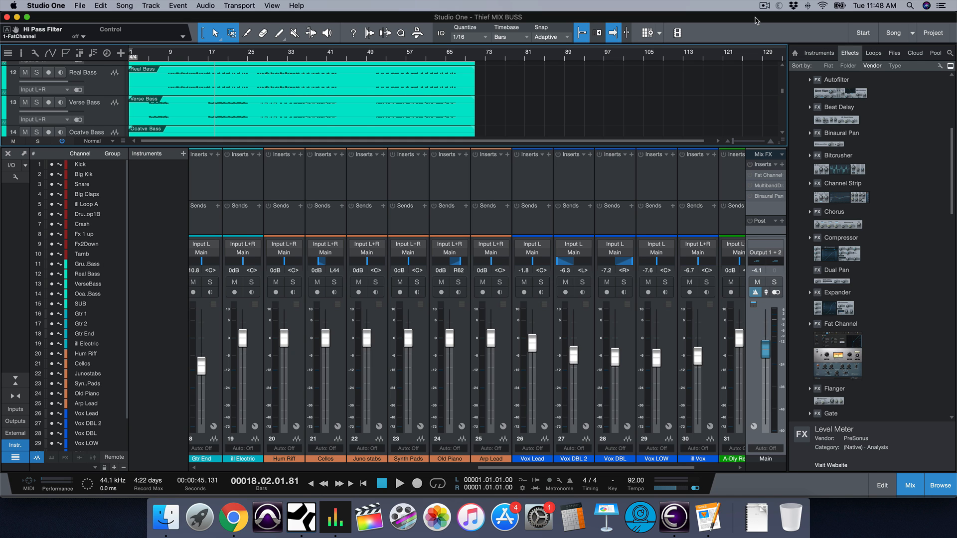
pyautogui.moveTo(648, 200)
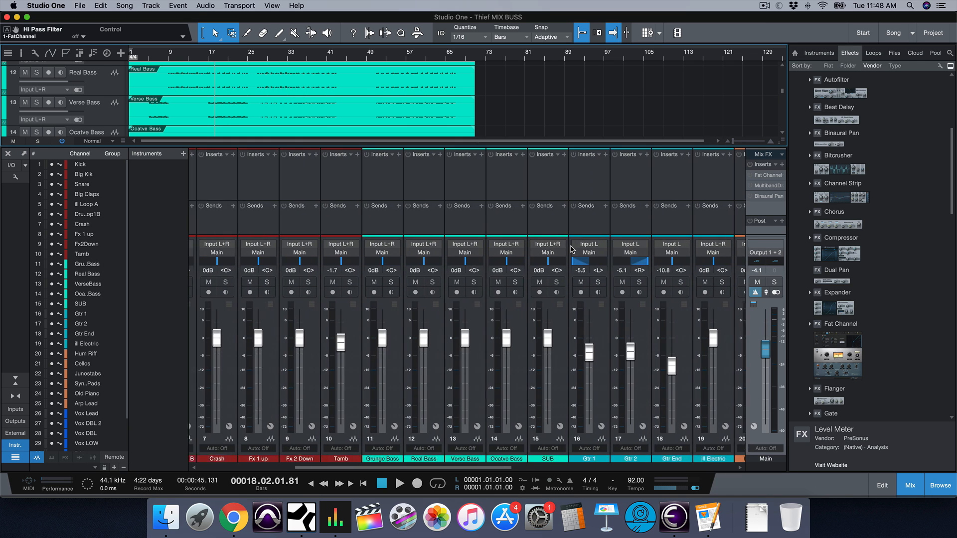
# - Activate Fat Channel, Multiband Dynamics and Binaural Pan on the Main bus and play the song
pyautogui.hscroll(3)
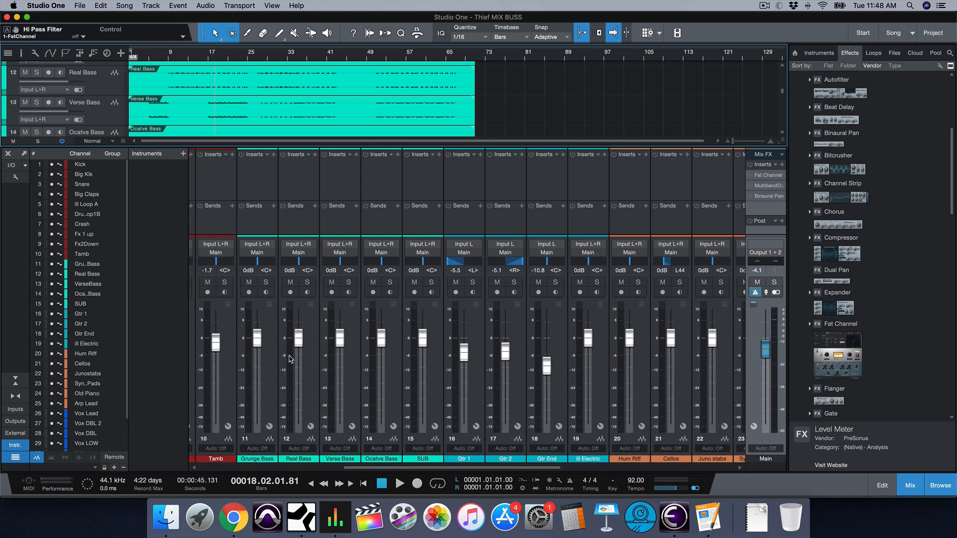
pyautogui.hscroll(3)
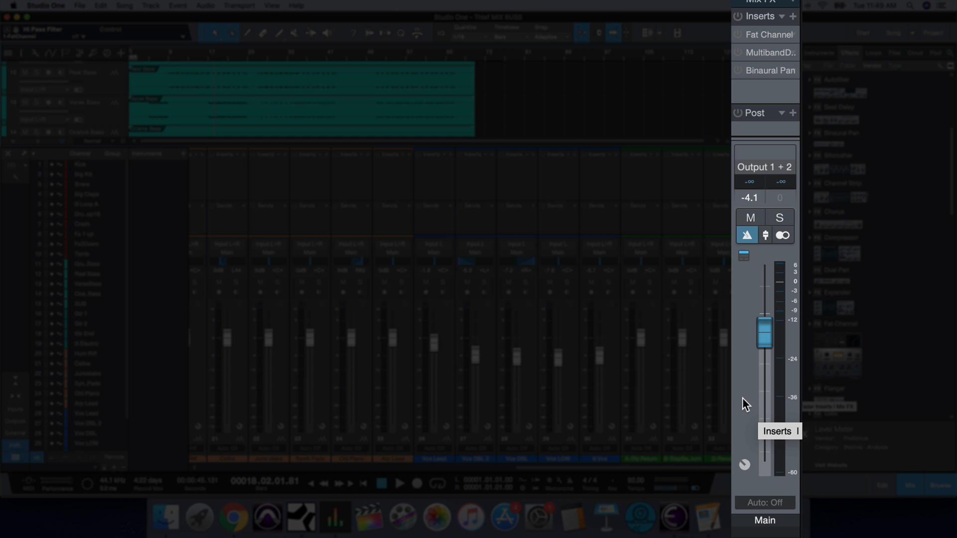
pyautogui.moveTo(741, 402)
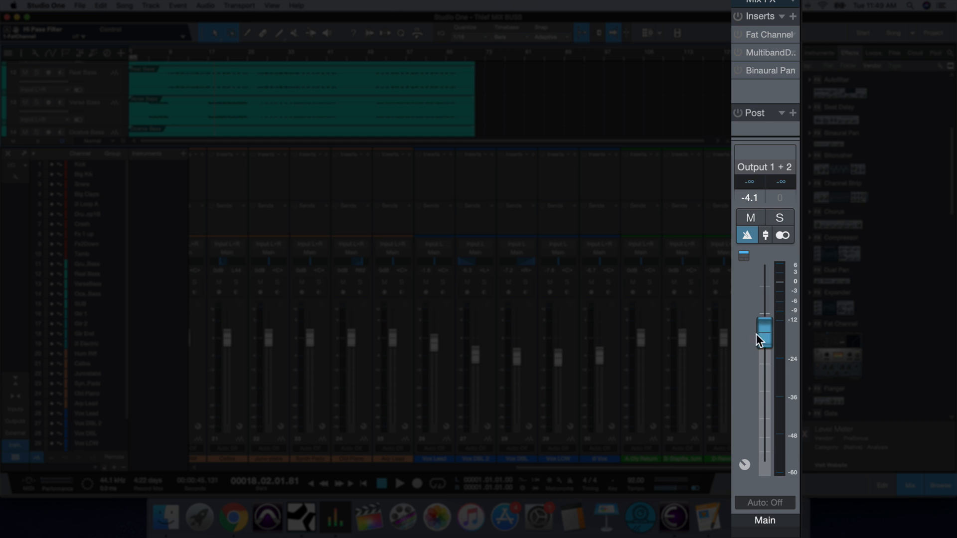
pyautogui.moveTo(749, 432)
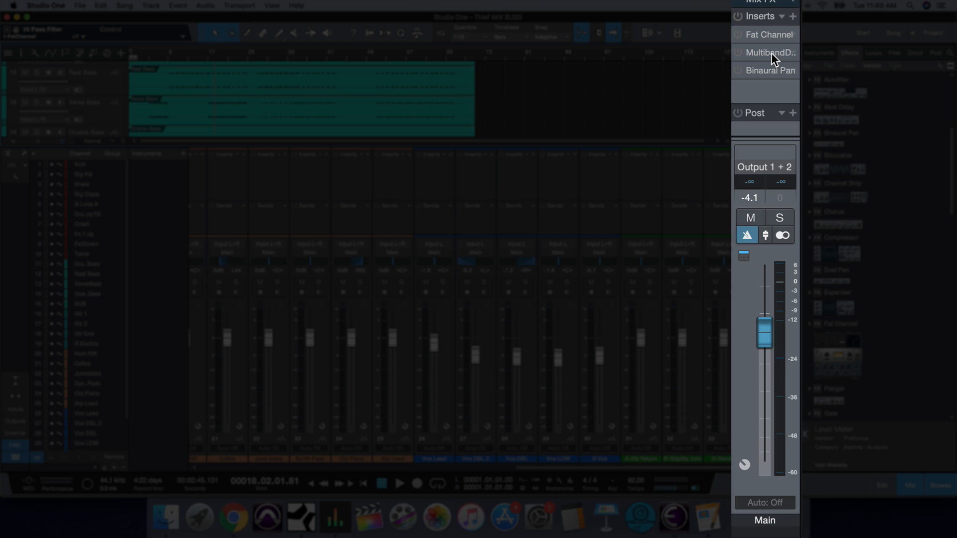
pyautogui.moveTo(771, 58)
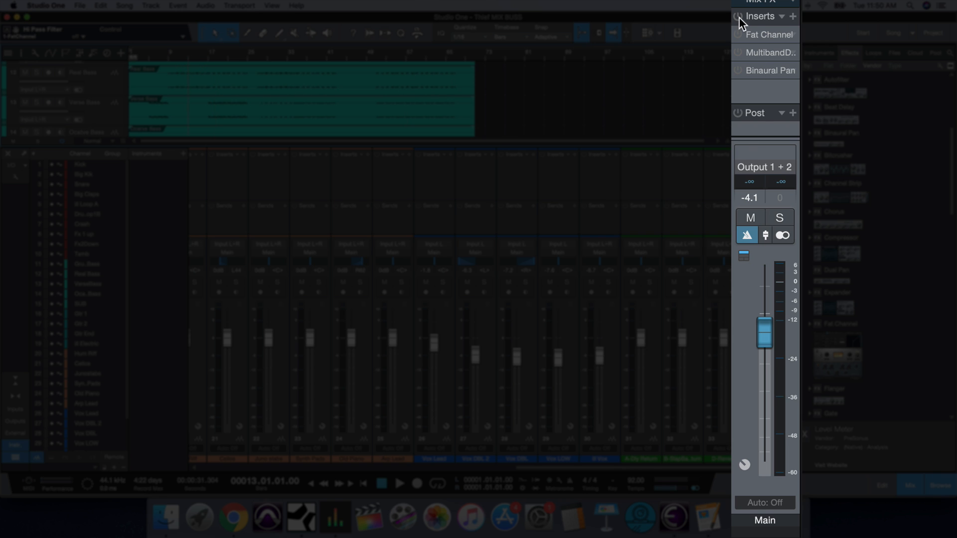
pyautogui.moveTo(795, 78)
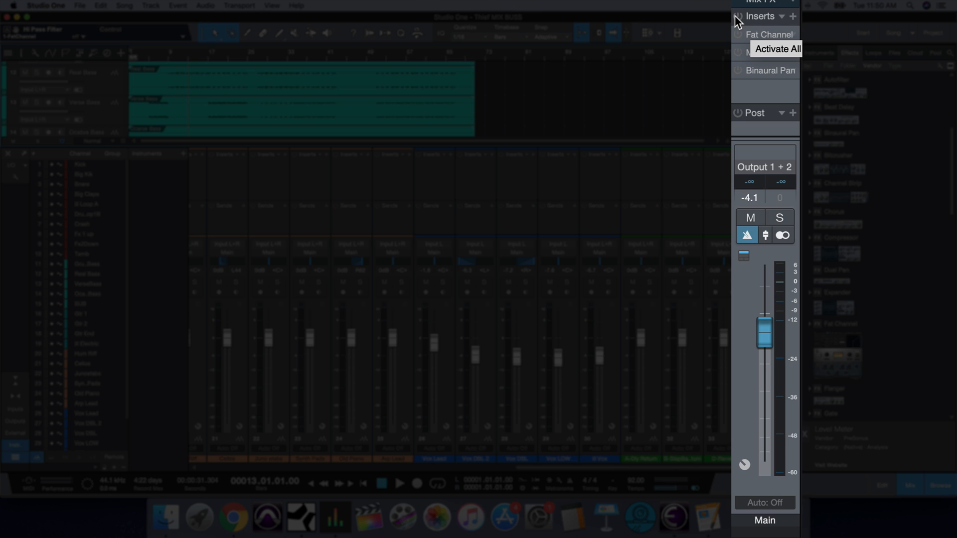
pyautogui.click(399, 483)
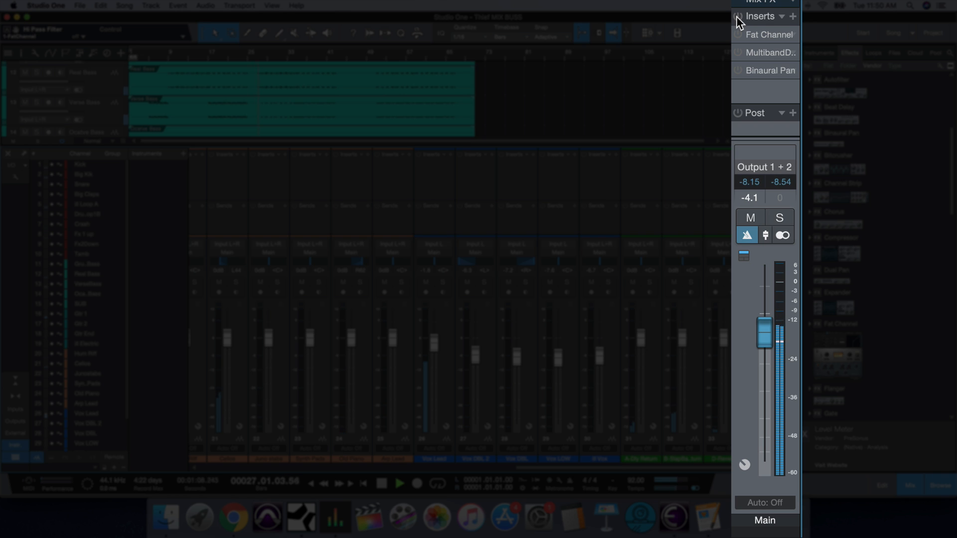
pyautogui.click(738, 16)
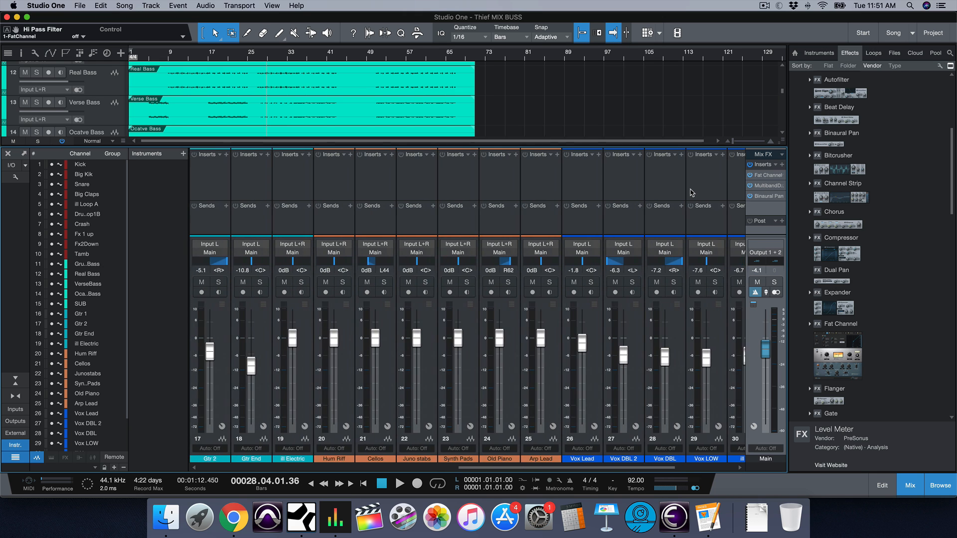
# - Open the Main bus Fat Channel XT editor and show its 2:1 compressor at -11.2 dB
pyautogui.hscroll(-3)
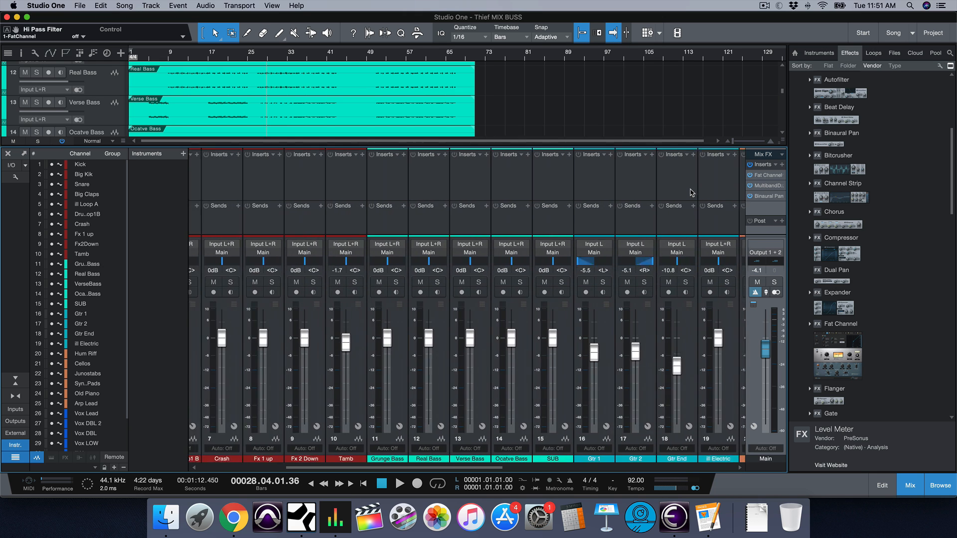
pyautogui.hscroll(3)
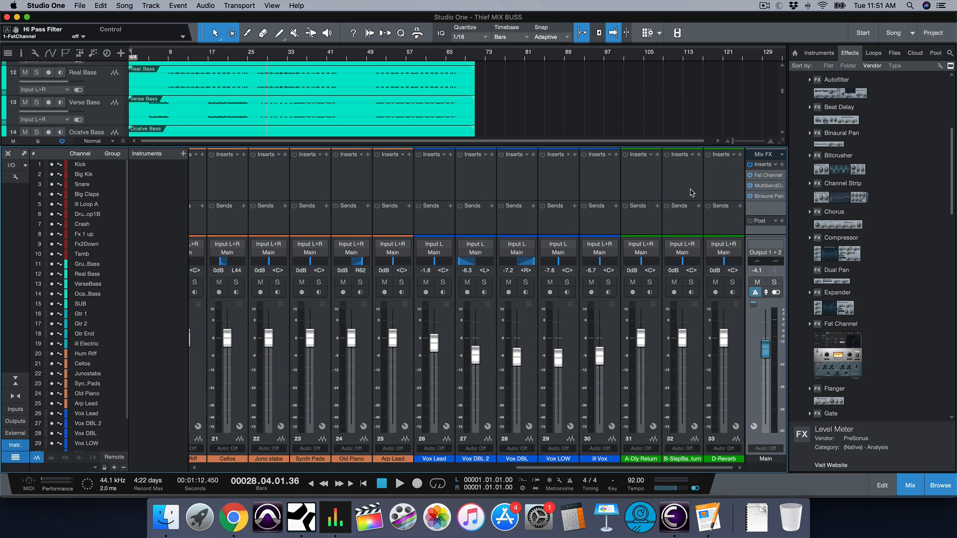
pyautogui.moveTo(760, 214)
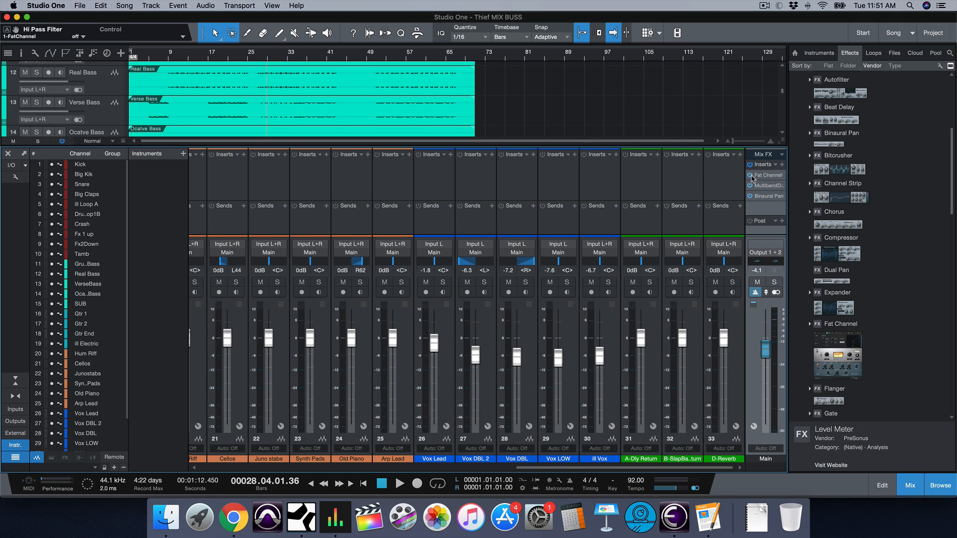
pyautogui.click(747, 176)
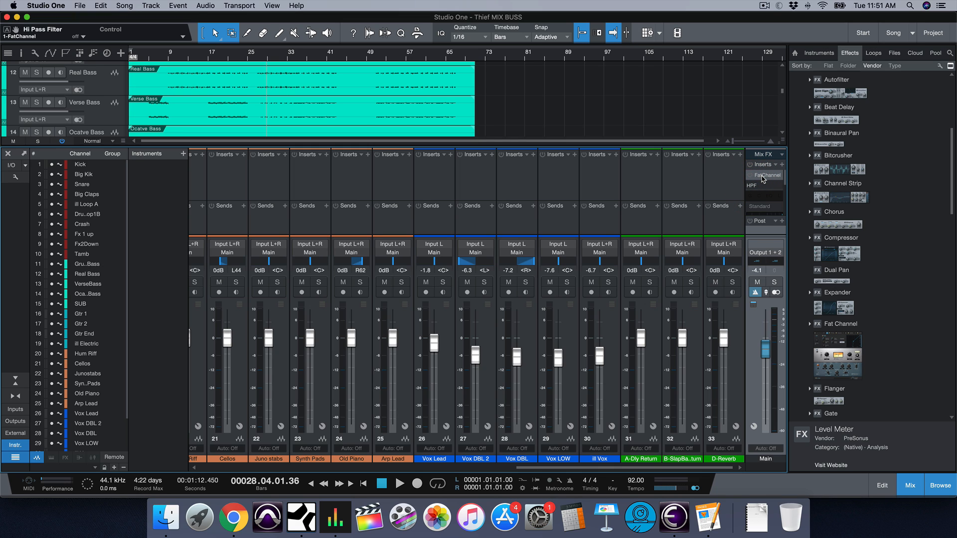
pyautogui.click(766, 176)
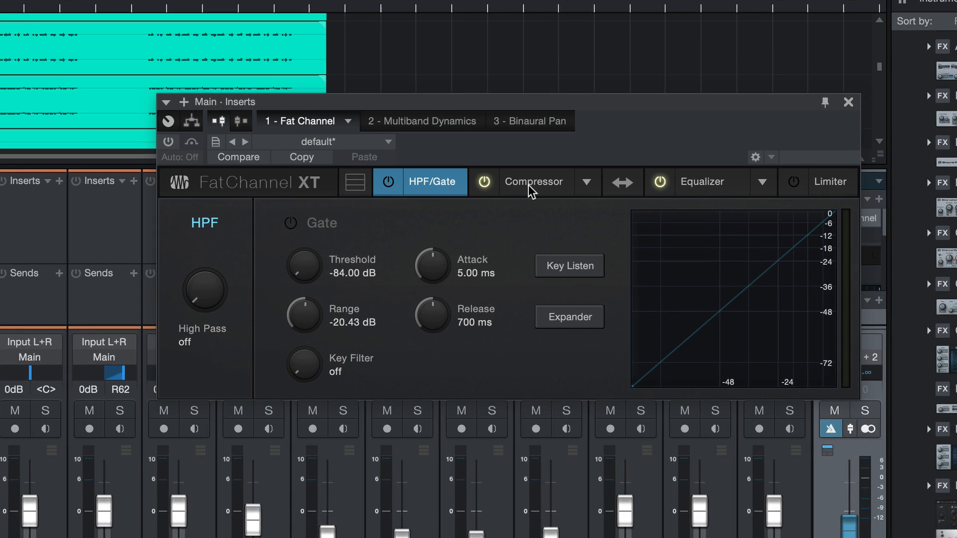
pyautogui.click(534, 181)
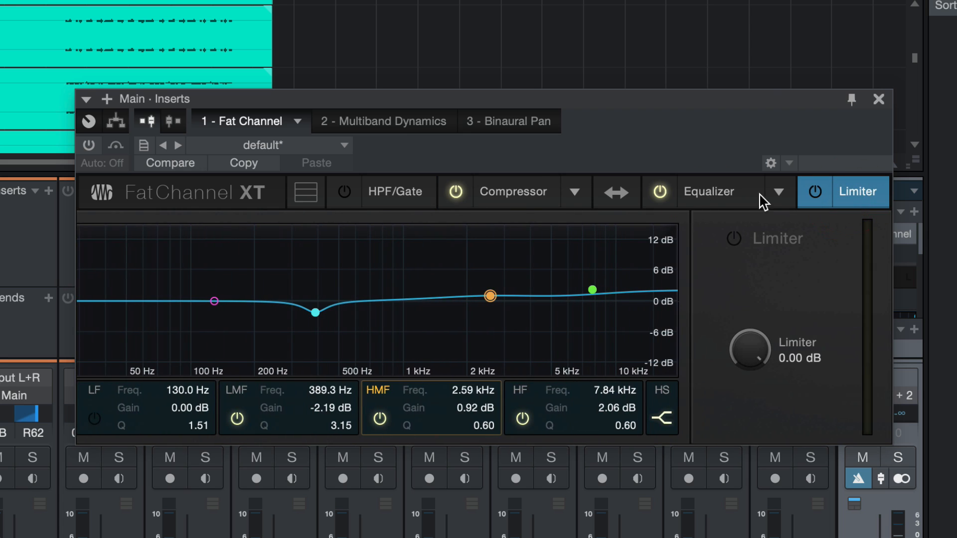
pyautogui.click(514, 192)
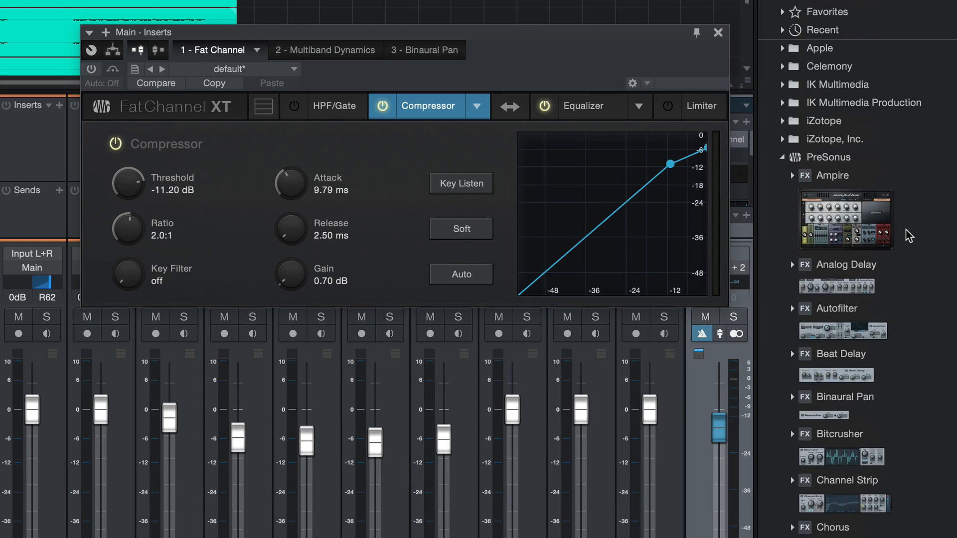
pyautogui.moveTo(426, 119)
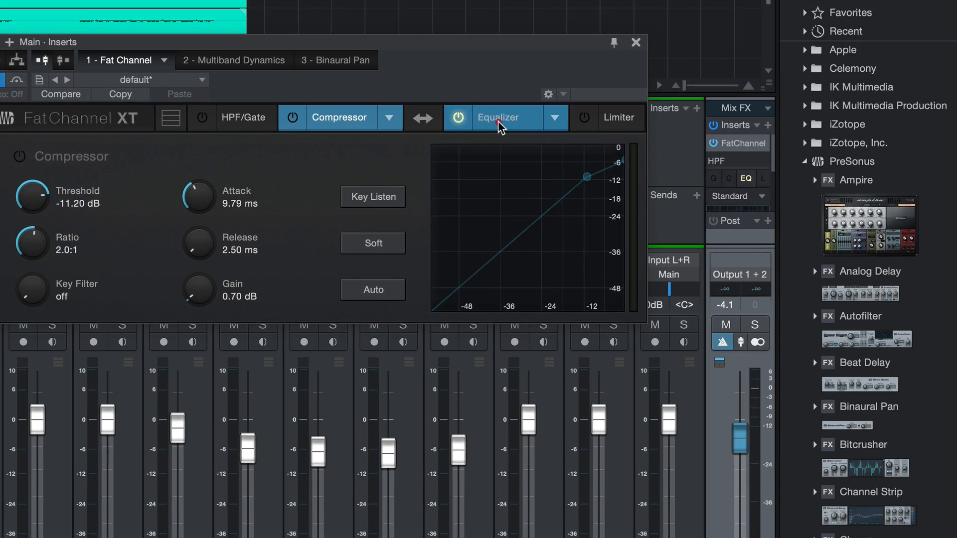
# - Display the Fat Channel equalizer curve and A/B the mix with the EQ bypassed, leaving it on
pyautogui.click(498, 118)
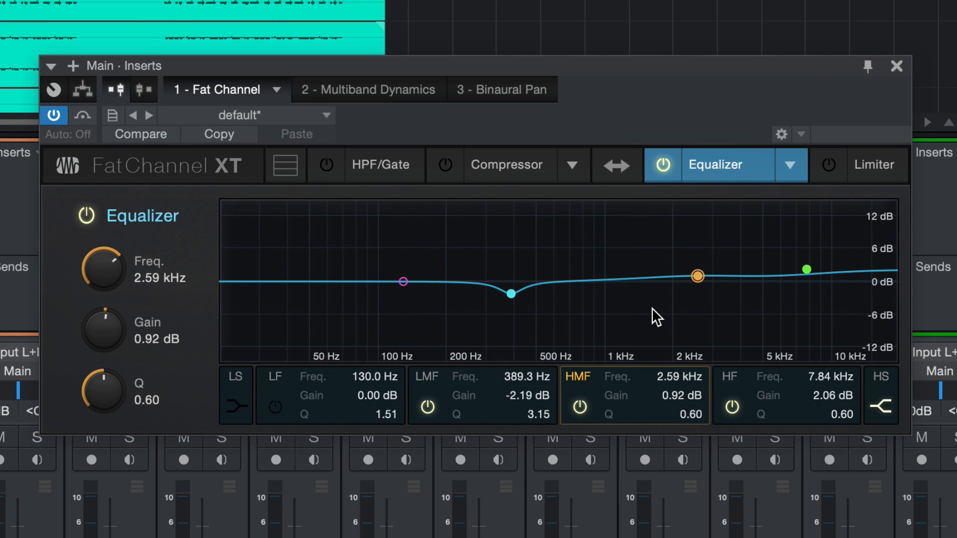
pyautogui.click(512, 293)
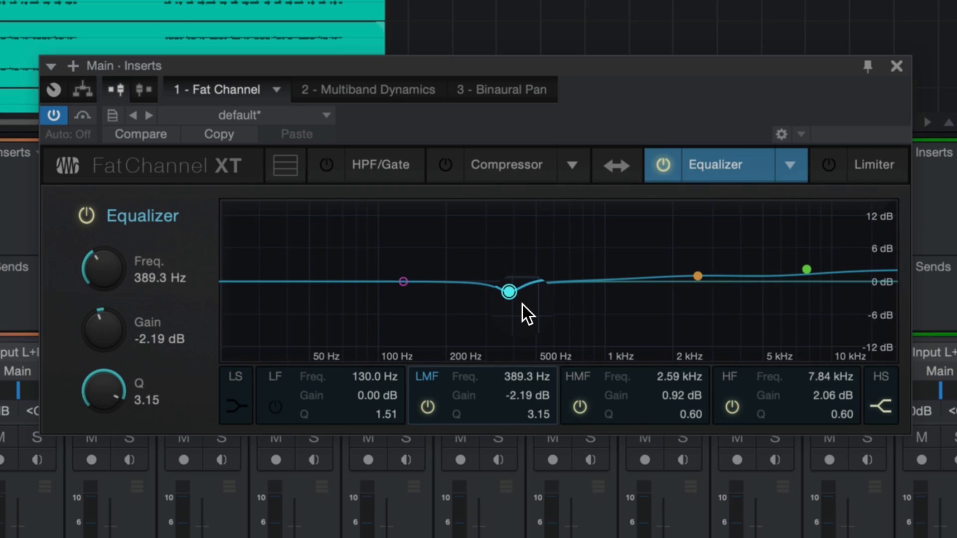
pyautogui.moveTo(698, 276)
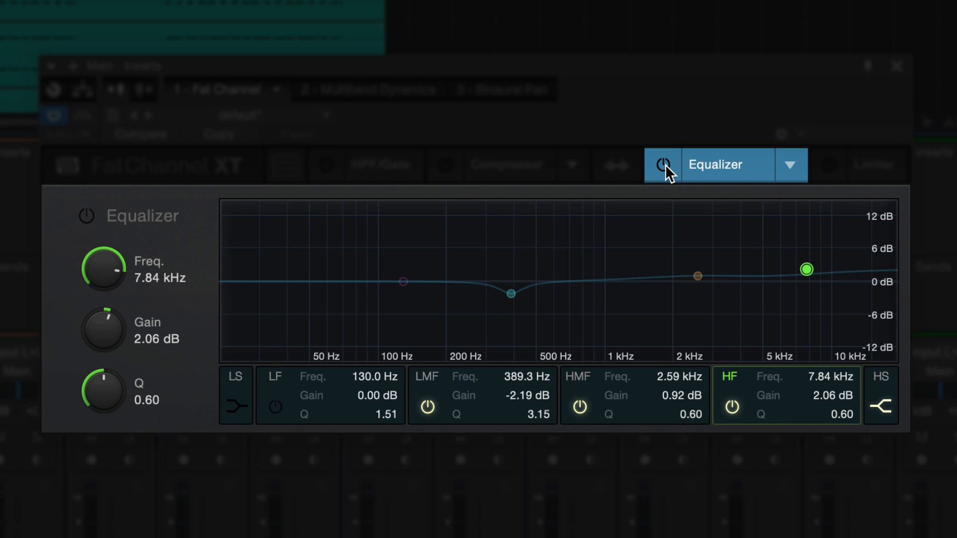
pyautogui.click(663, 165)
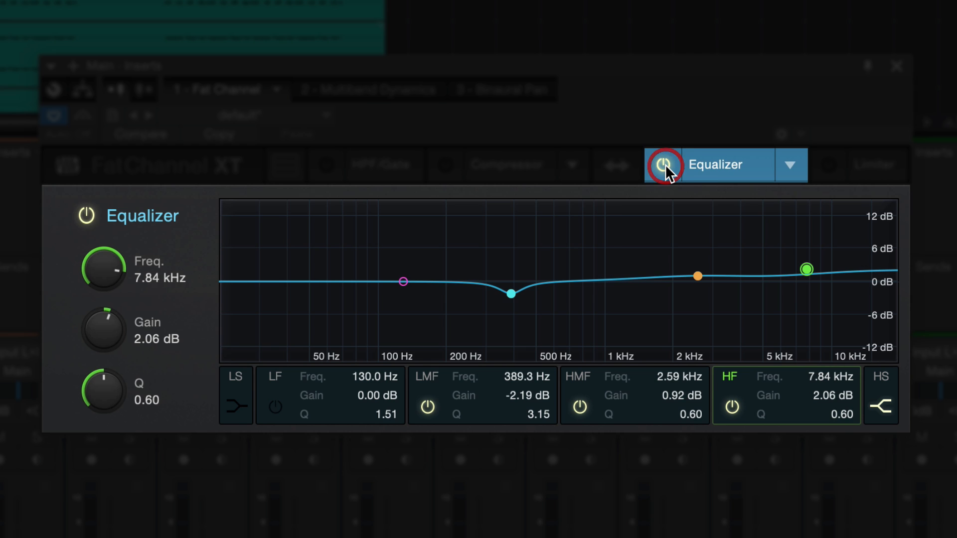
pyautogui.click(663, 165)
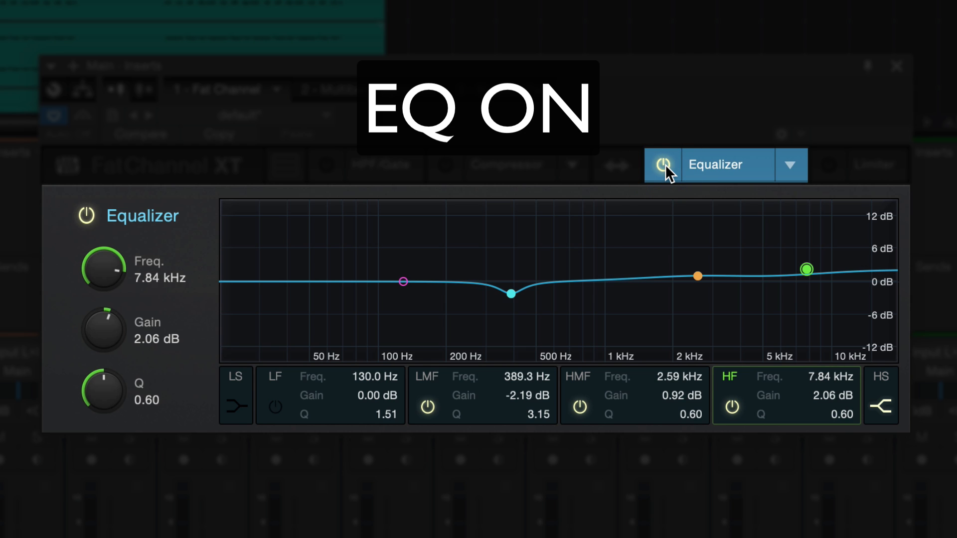
pyautogui.click(662, 164)
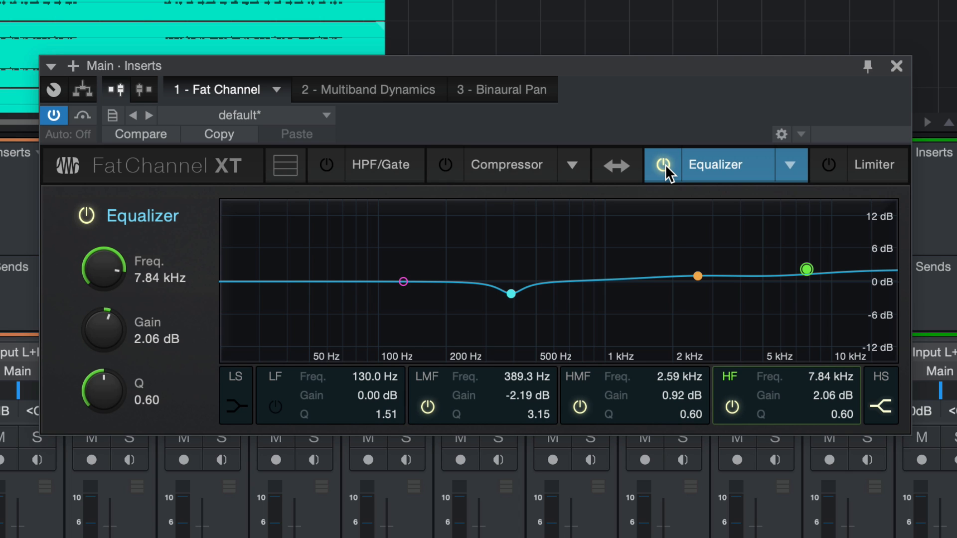
pyautogui.click(507, 165)
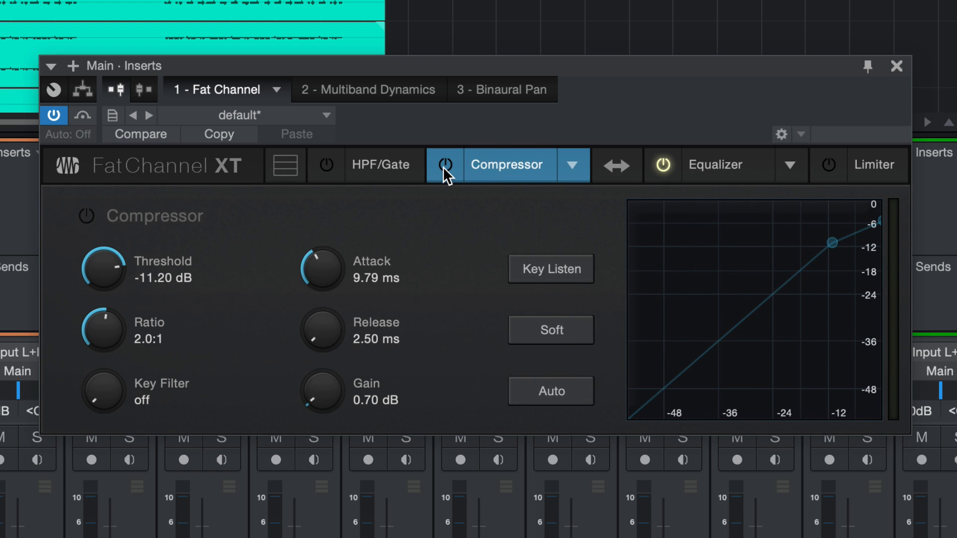
pyautogui.moveTo(306, 253)
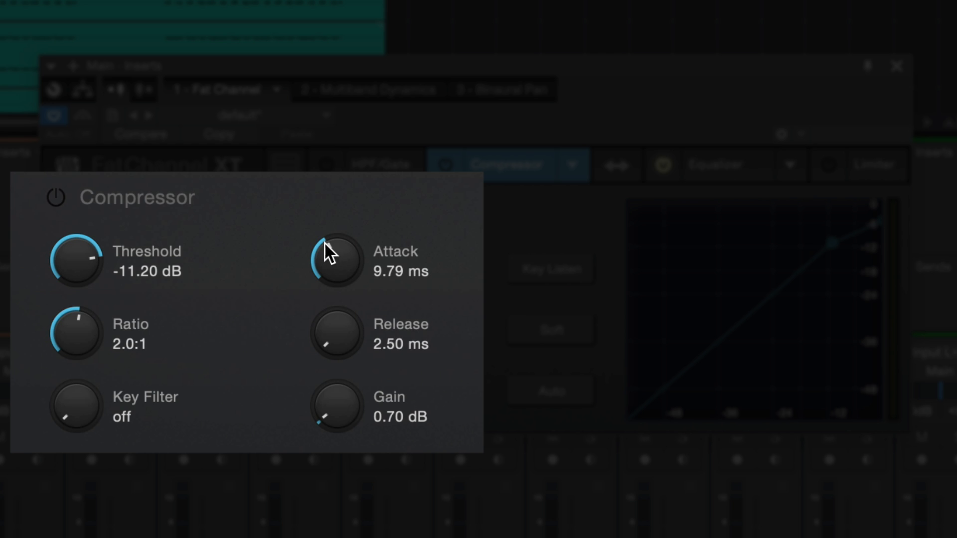
pyautogui.moveTo(336, 259)
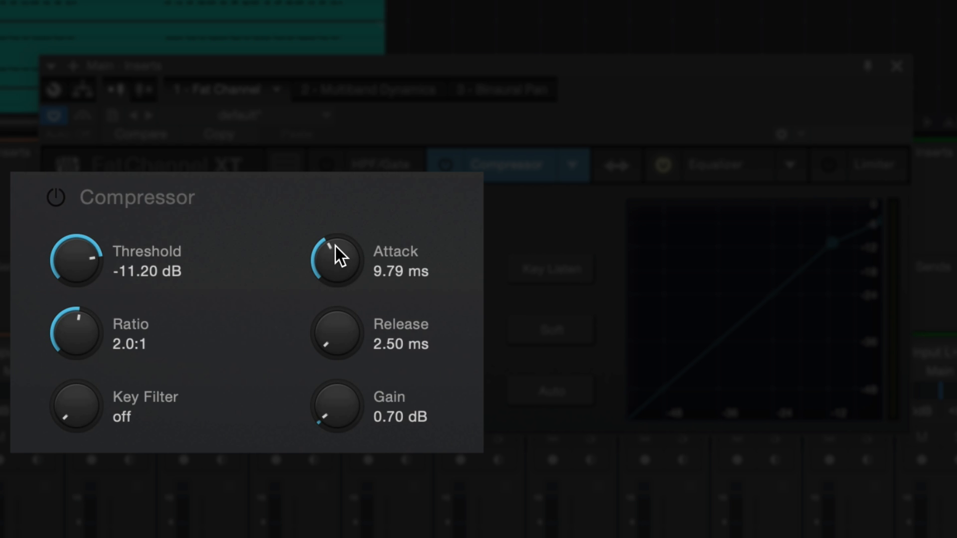
pyautogui.moveTo(334, 348)
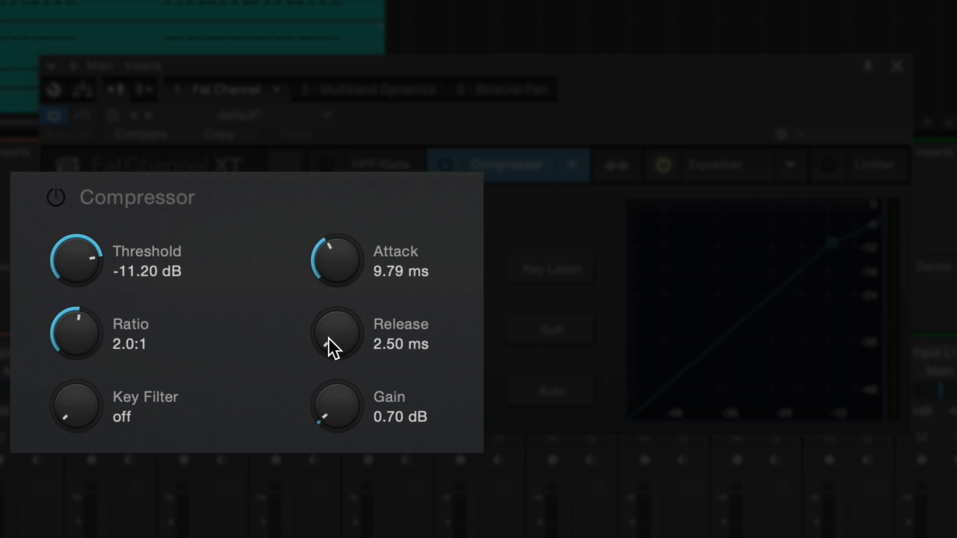
pyautogui.moveTo(340, 359)
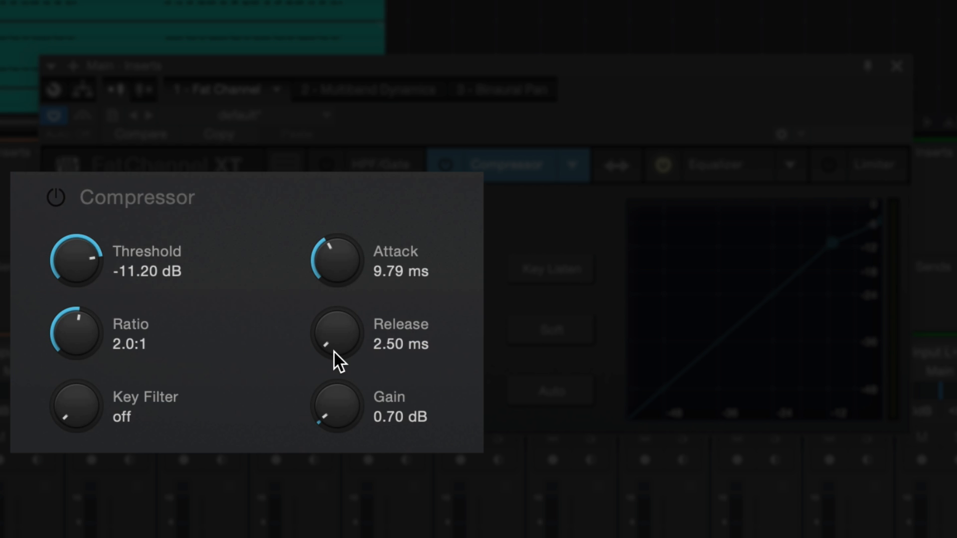
pyautogui.moveTo(443, 207)
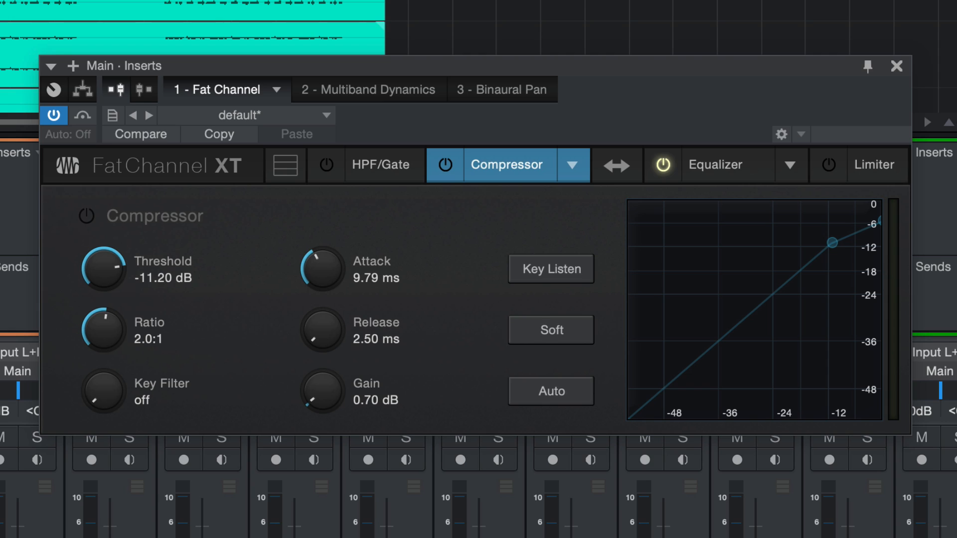
pyautogui.moveTo(366, 119)
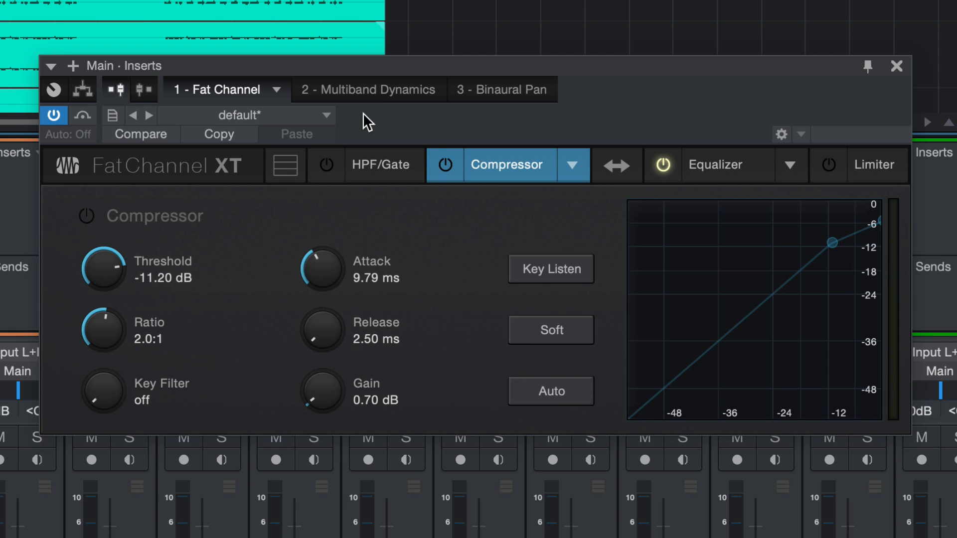
# - A/B the Fat Channel compressor (-11.20 dB, 2:1), leave it enabled and close the editor
pyautogui.click(444, 164)
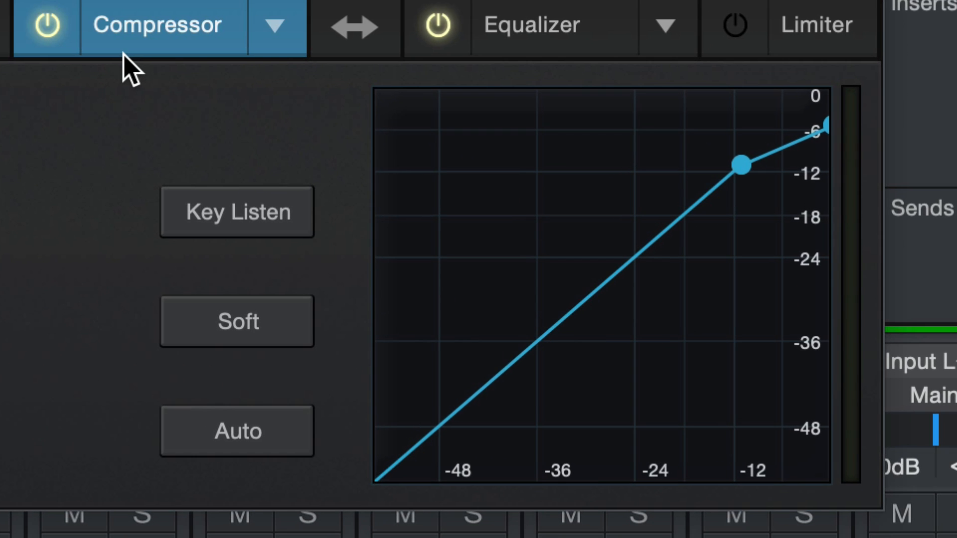
pyautogui.moveTo(849, 126)
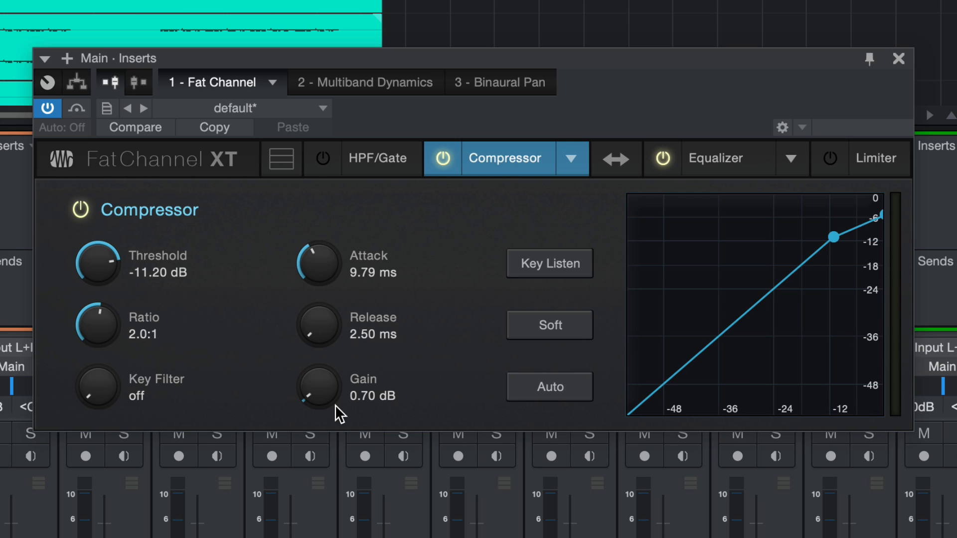
pyautogui.click(442, 158)
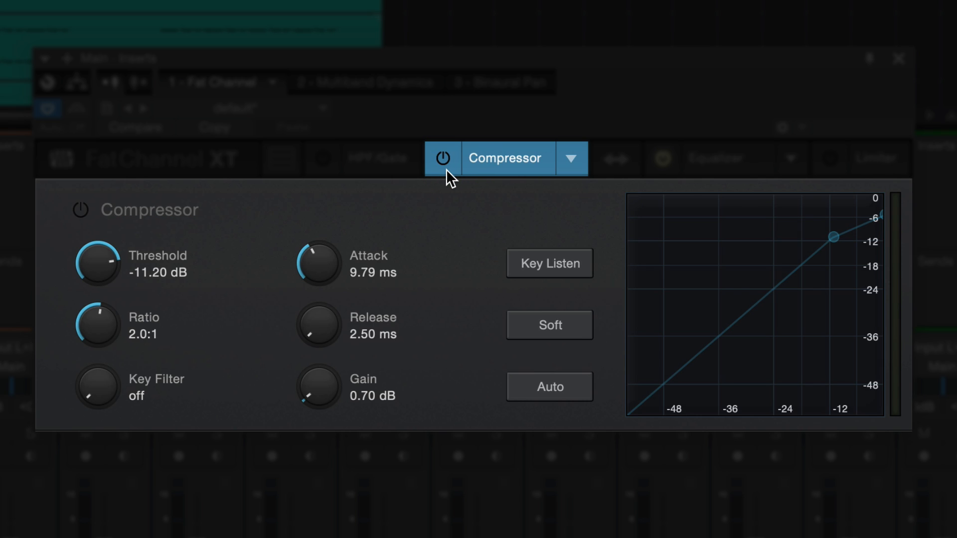
pyautogui.click(442, 159)
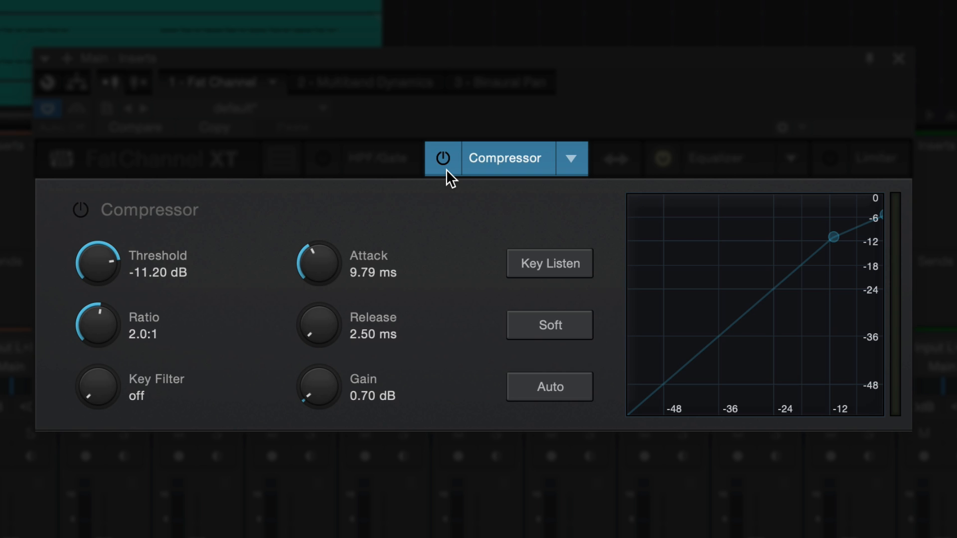
pyautogui.click(442, 159)
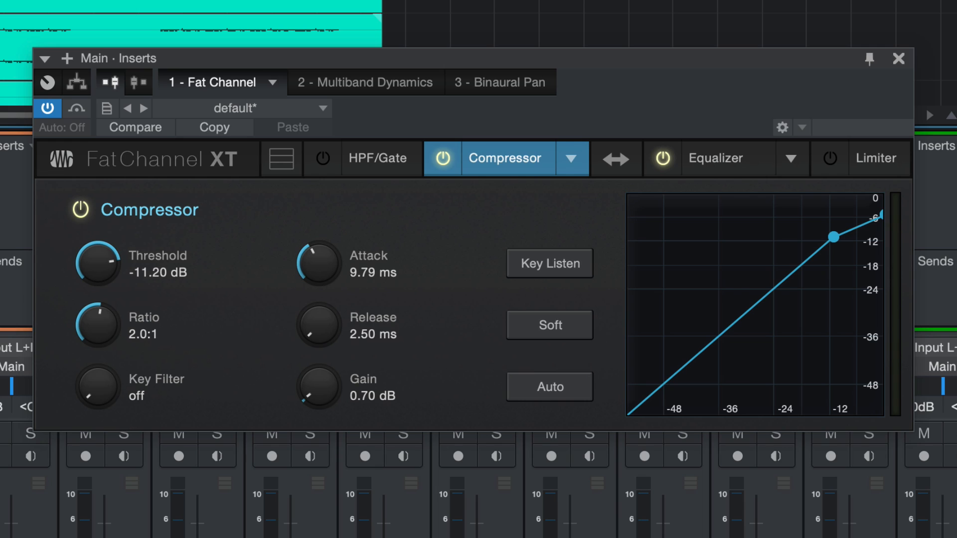
pyautogui.moveTo(679, 173)
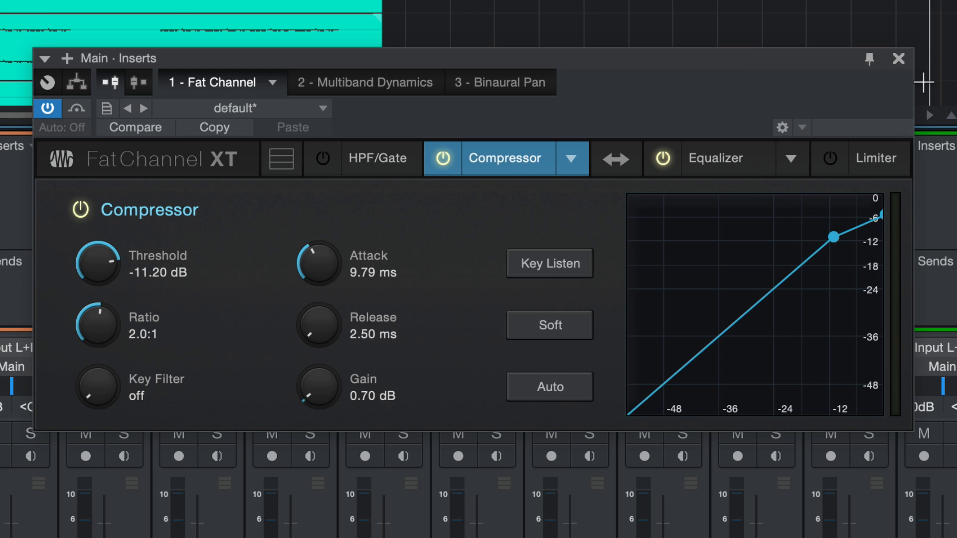
pyautogui.click(899, 58)
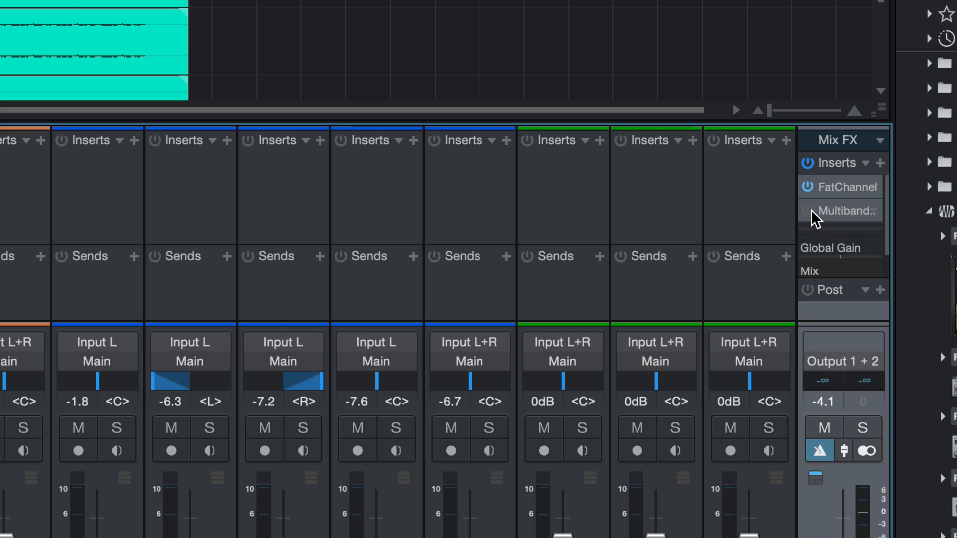
# - Open the Main bus Multiband Dynamics and browse the Low, Mid, Low-Mid, High-Mid and High bands
pyautogui.click(845, 210)
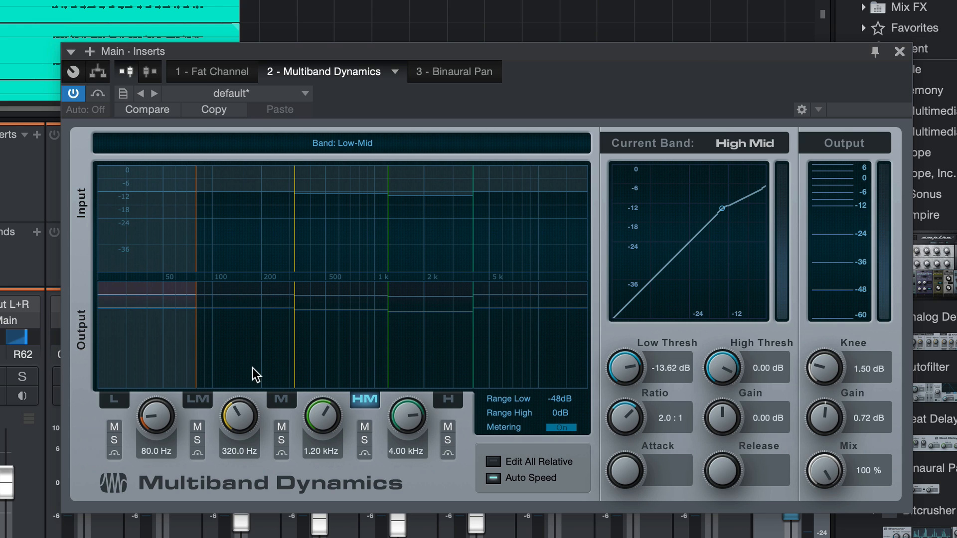
pyautogui.moveTo(288, 390)
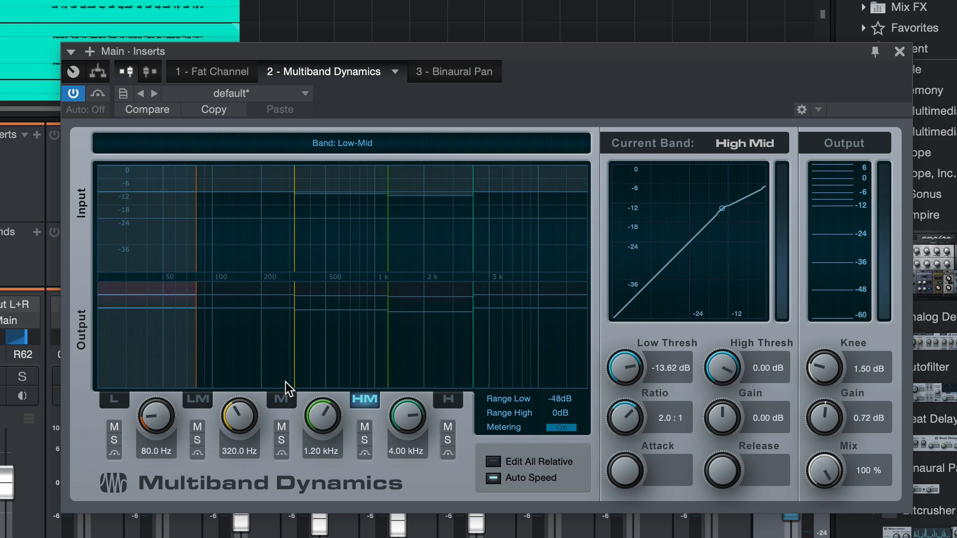
pyautogui.click(113, 400)
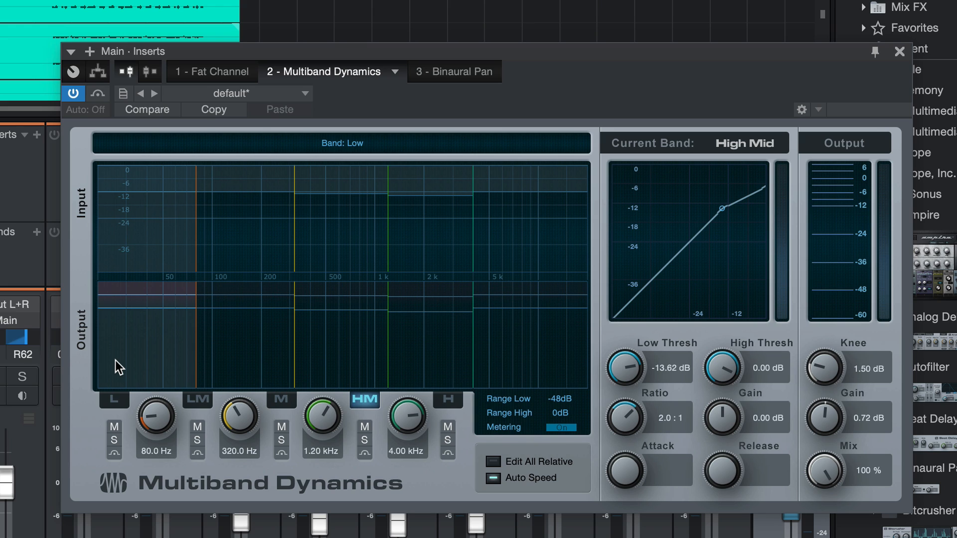
pyautogui.click(365, 400)
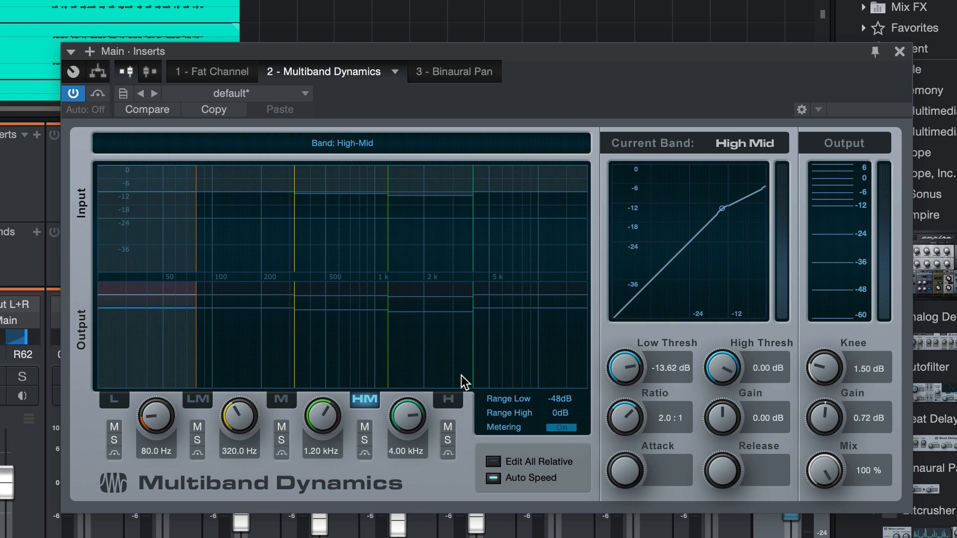
pyautogui.click(198, 400)
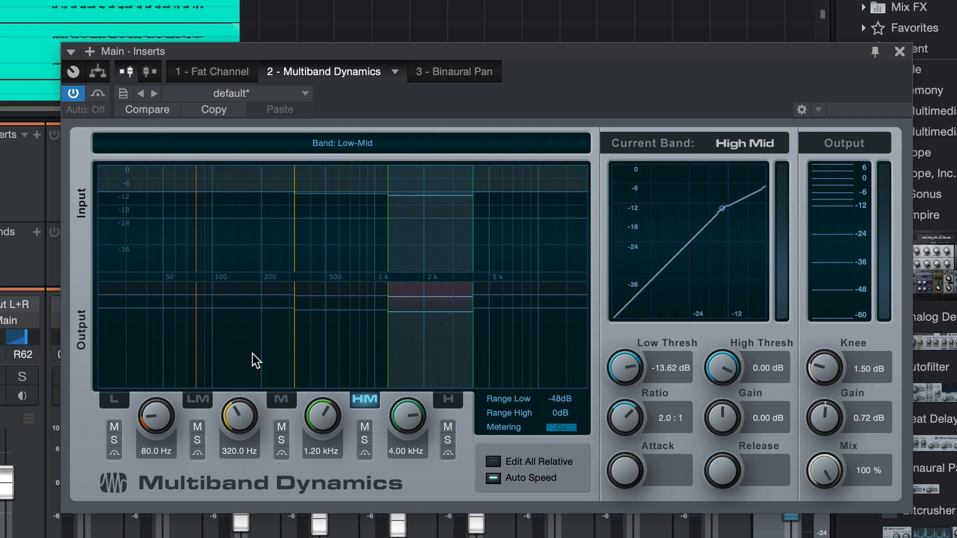
pyautogui.moveTo(219, 353)
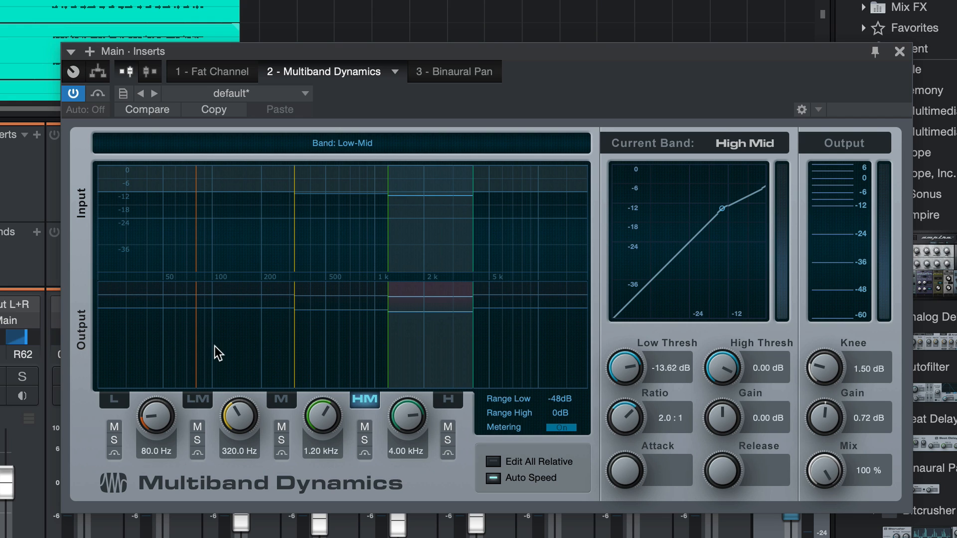
pyautogui.click(197, 399)
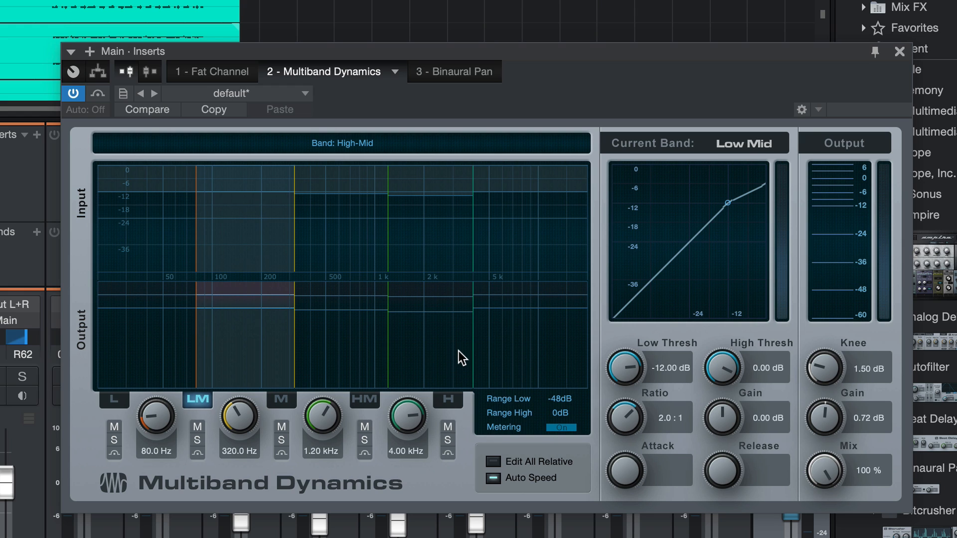
pyautogui.click(364, 399)
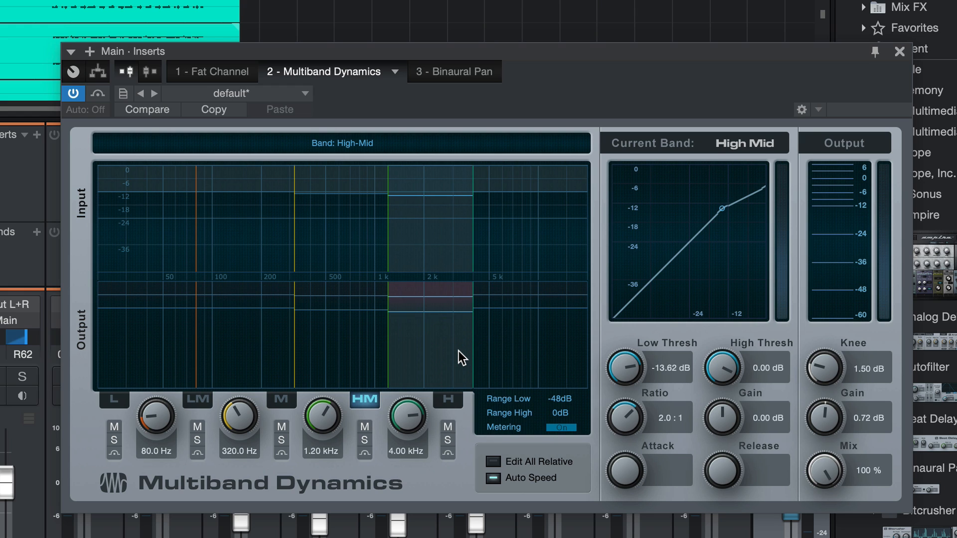
pyautogui.click(449, 400)
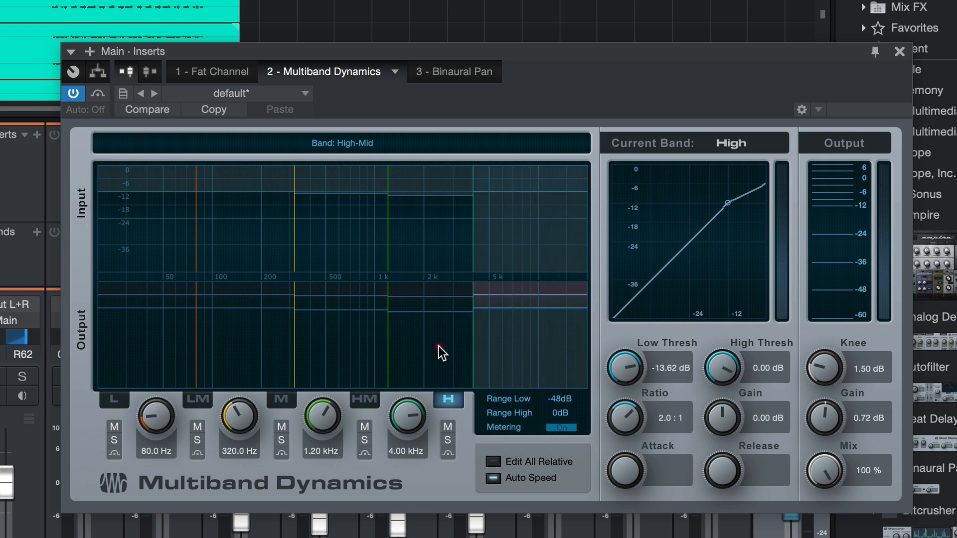
pyautogui.click(365, 400)
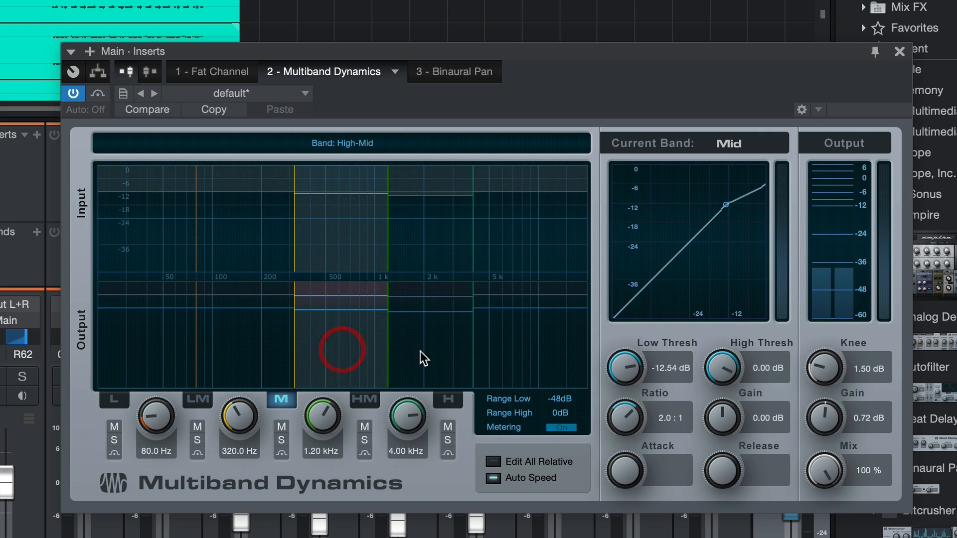
# - Review each band's -12 dB, 2:1 compression settings, ending on the Low band
pyautogui.click(365, 399)
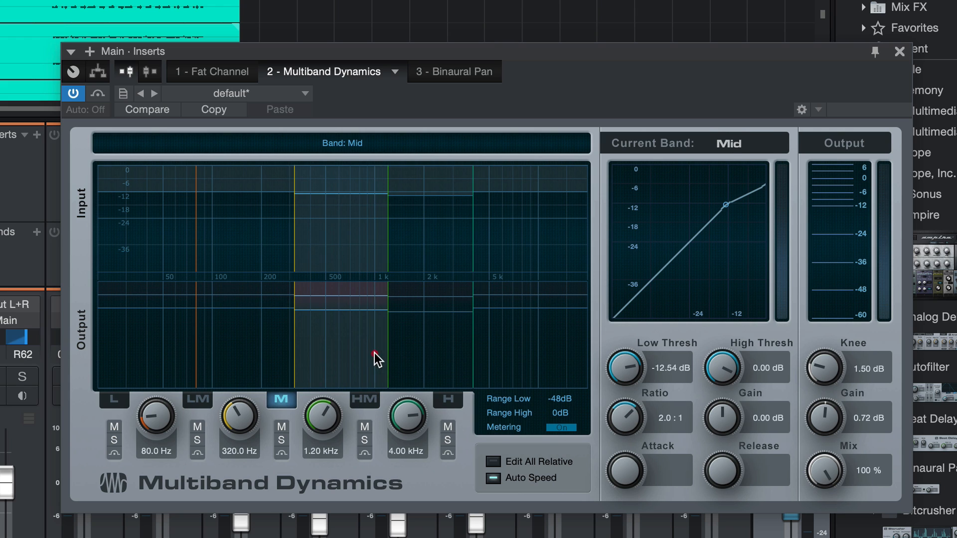
pyautogui.click(196, 400)
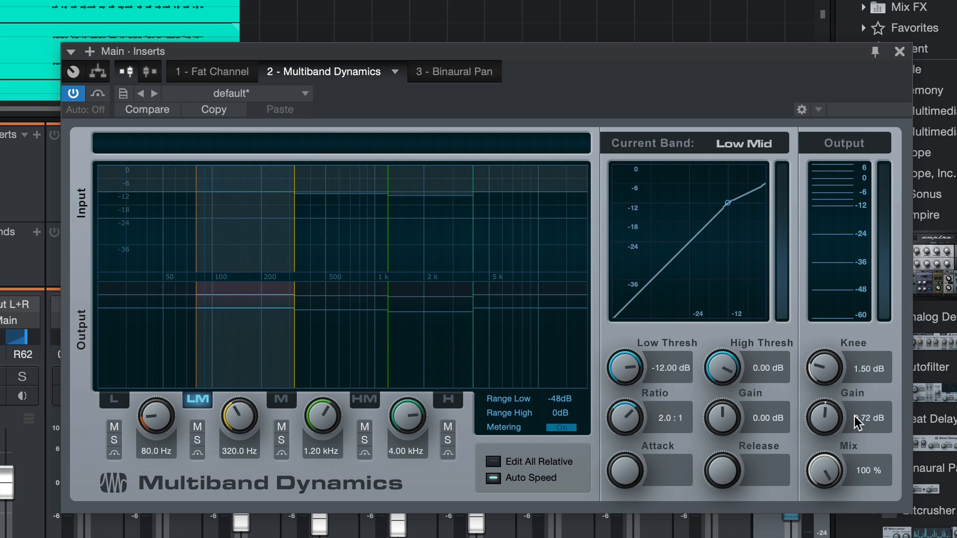
pyautogui.moveTo(829, 431)
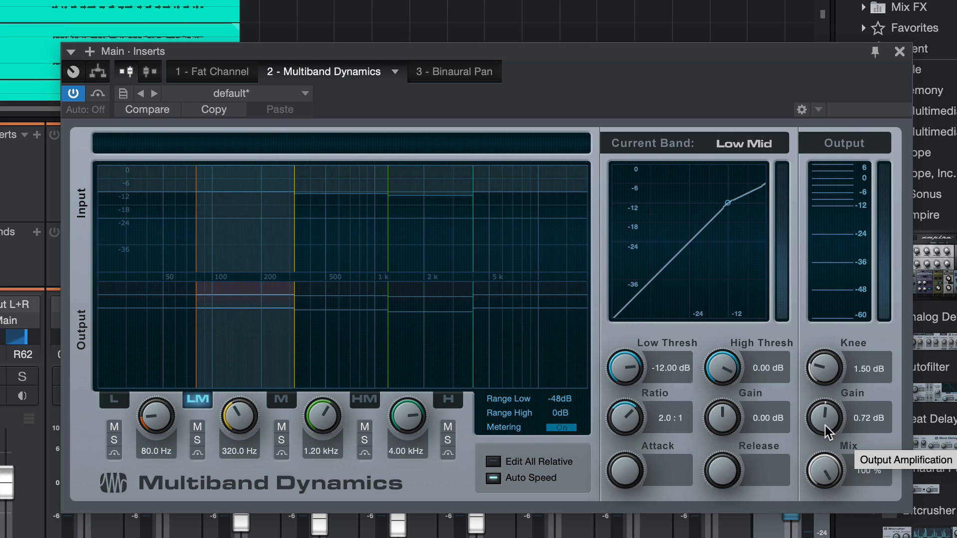
pyautogui.moveTo(833, 433)
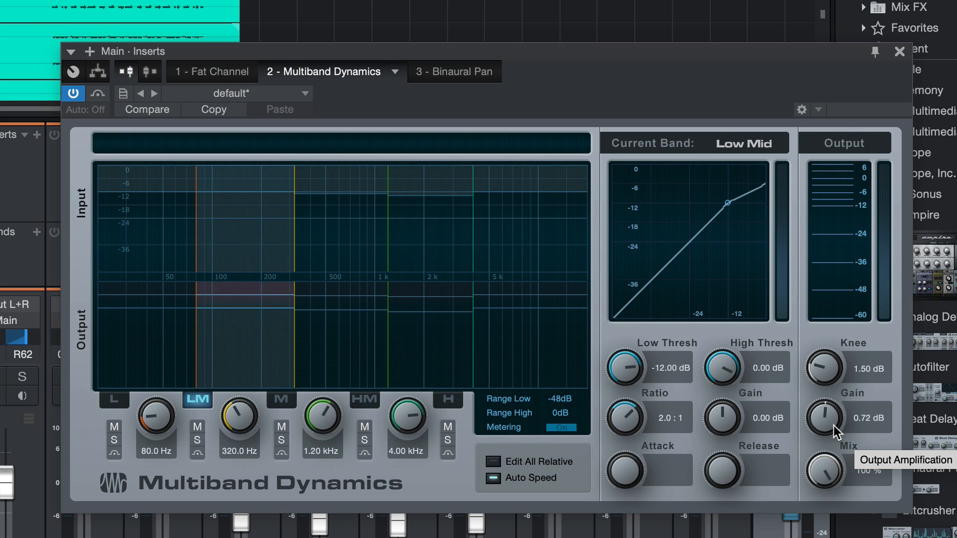
pyautogui.moveTo(448, 463)
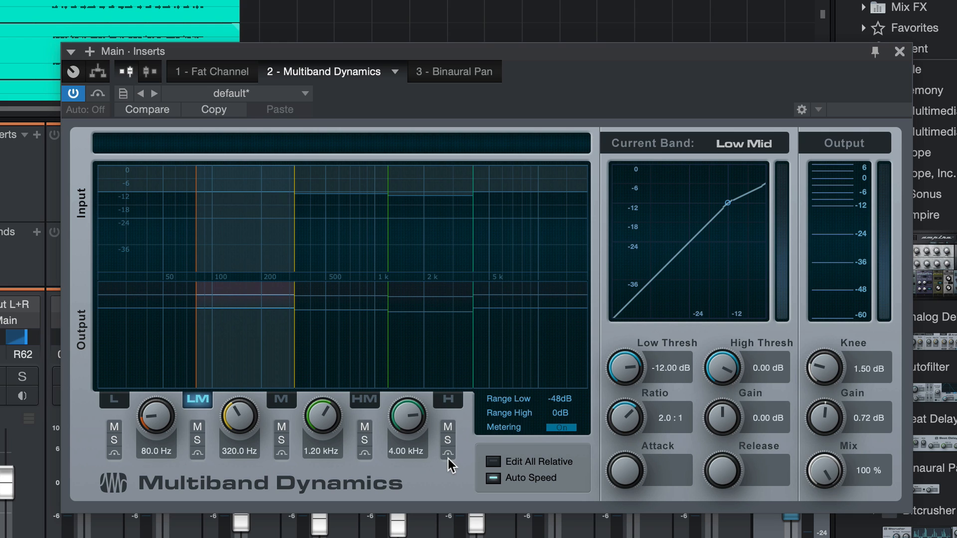
pyautogui.moveTo(338, 391)
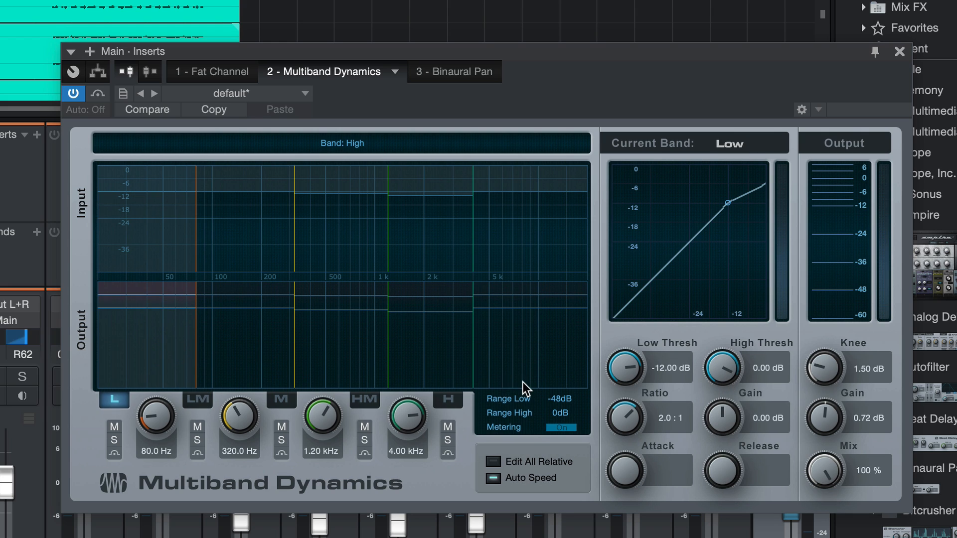
pyautogui.click(448, 399)
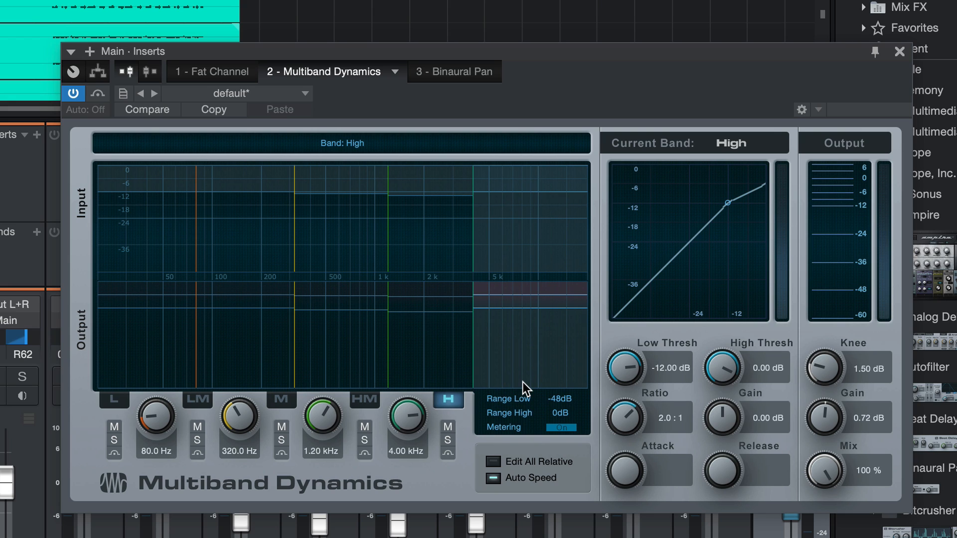
pyautogui.click(281, 398)
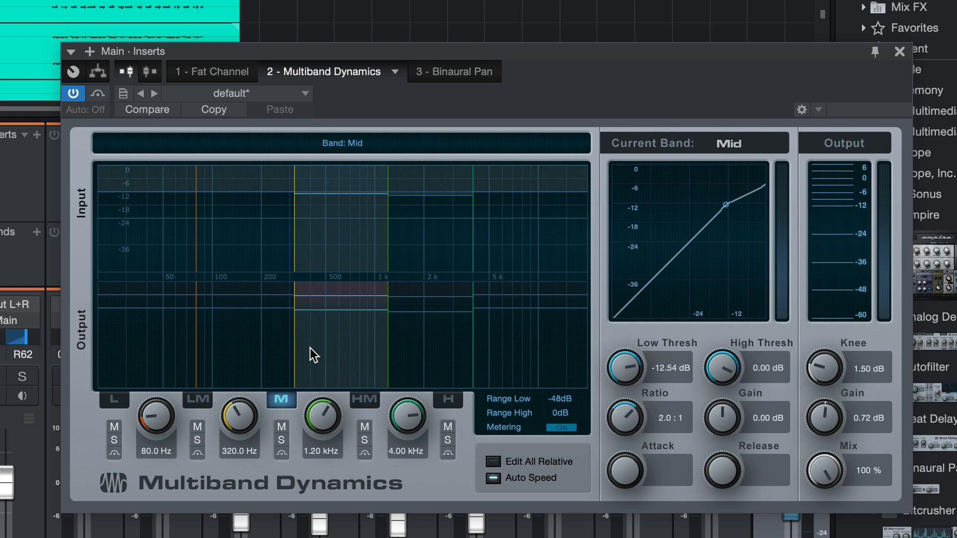
pyautogui.click(196, 400)
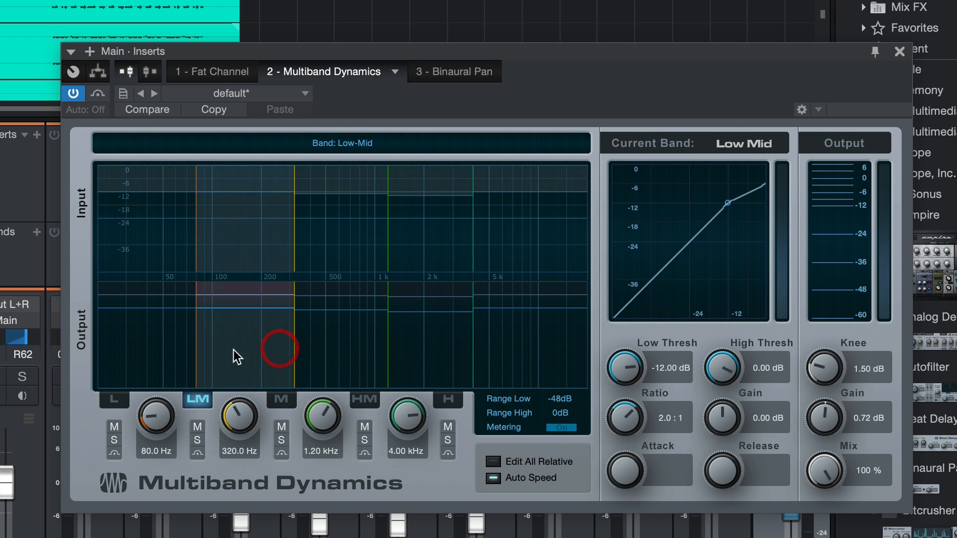
pyautogui.click(447, 399)
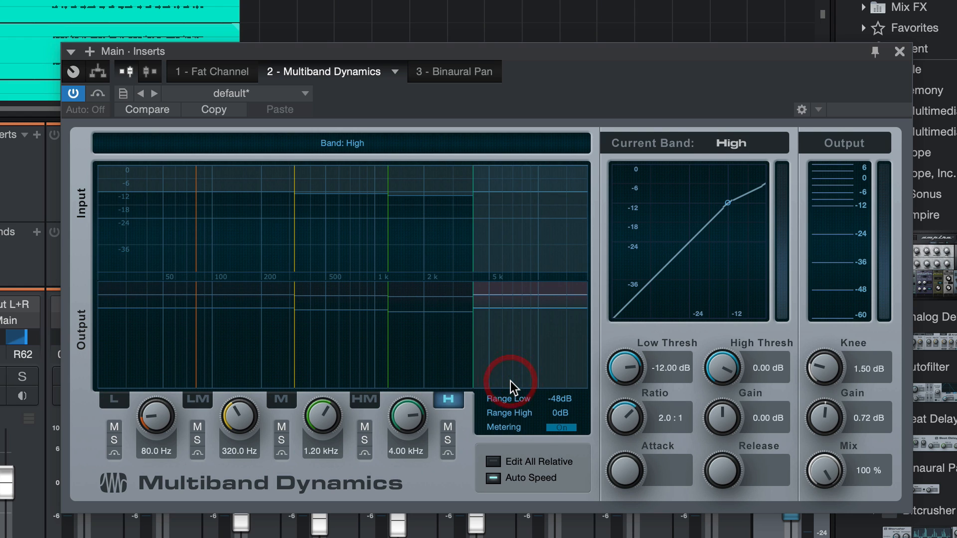
pyautogui.click(114, 399)
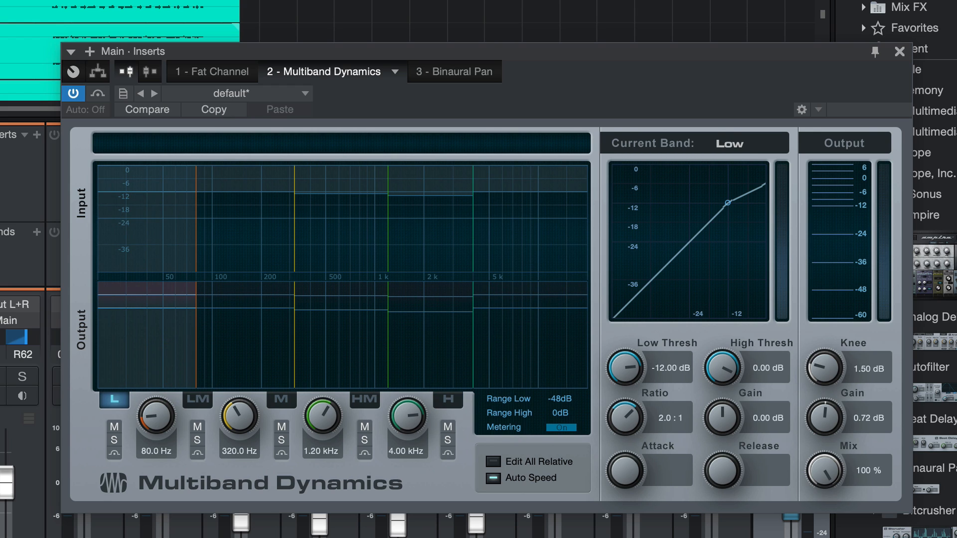
# - A/B the mix with Multiband Dynamics bypassed twice and leave it switched on
pyautogui.click(72, 94)
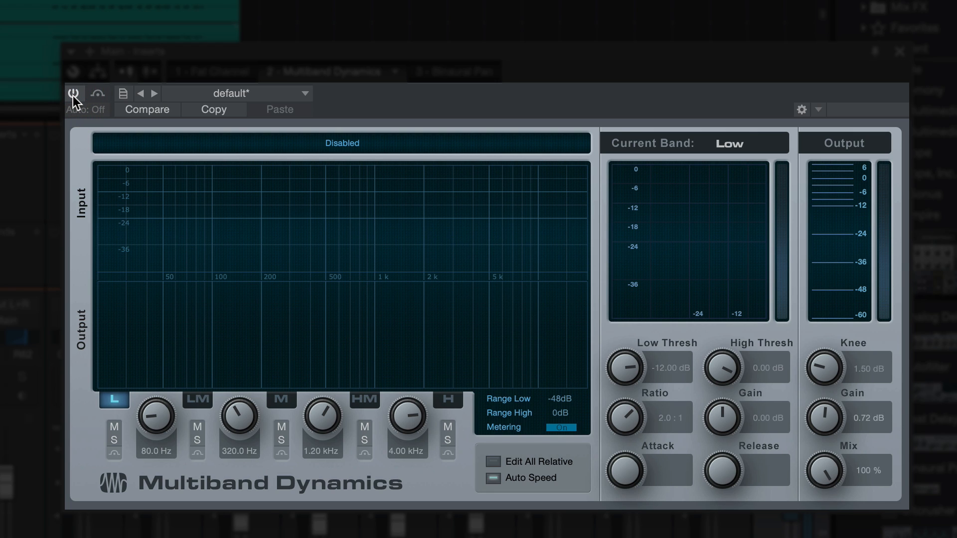
pyautogui.click(73, 94)
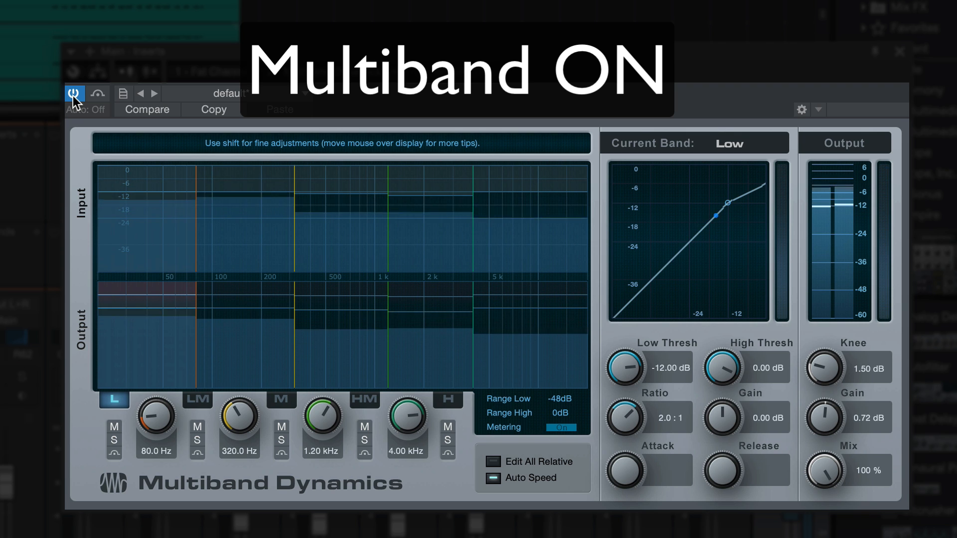
pyautogui.click(74, 96)
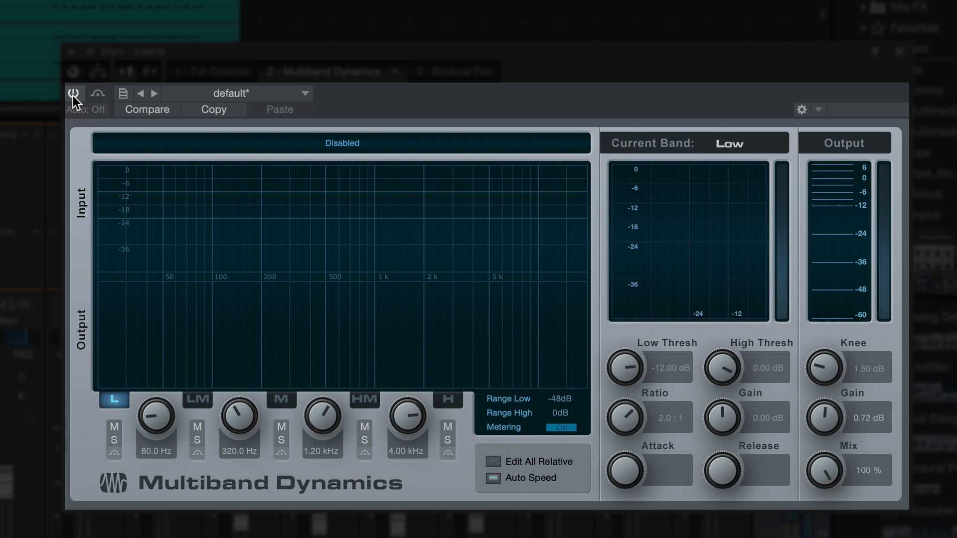
pyautogui.click(73, 94)
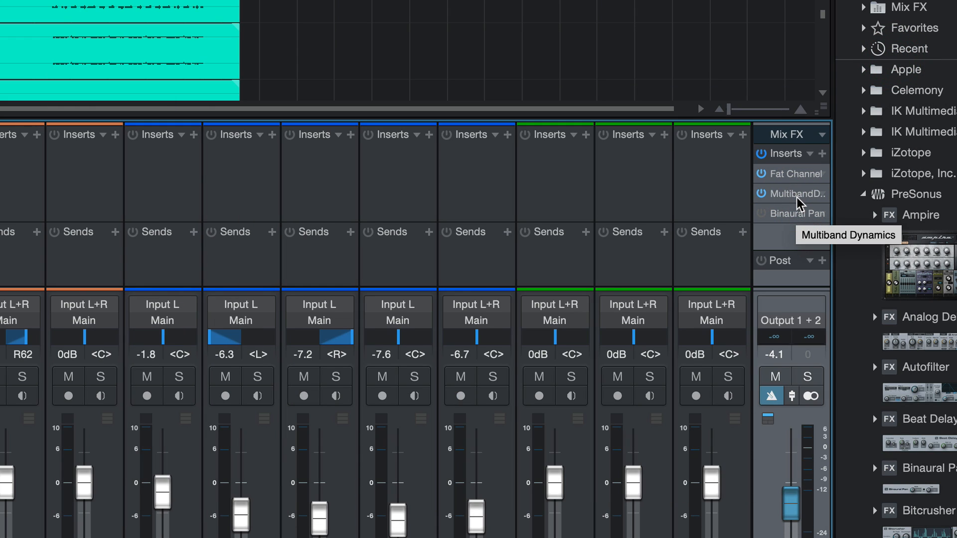
pyautogui.moveTo(792, 222)
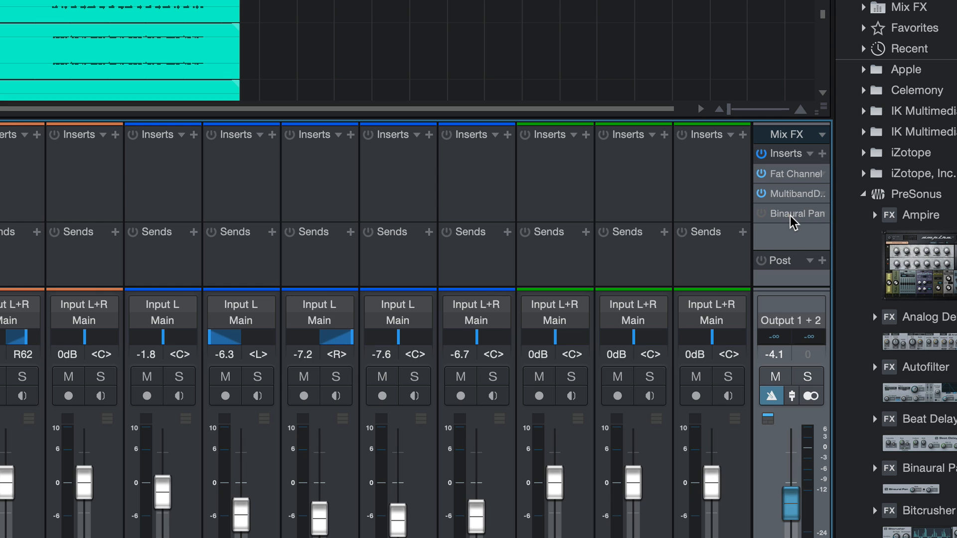
# - Open the Main bus Binaural Pan showing 144% width with the pan centred
pyautogui.click(798, 213)
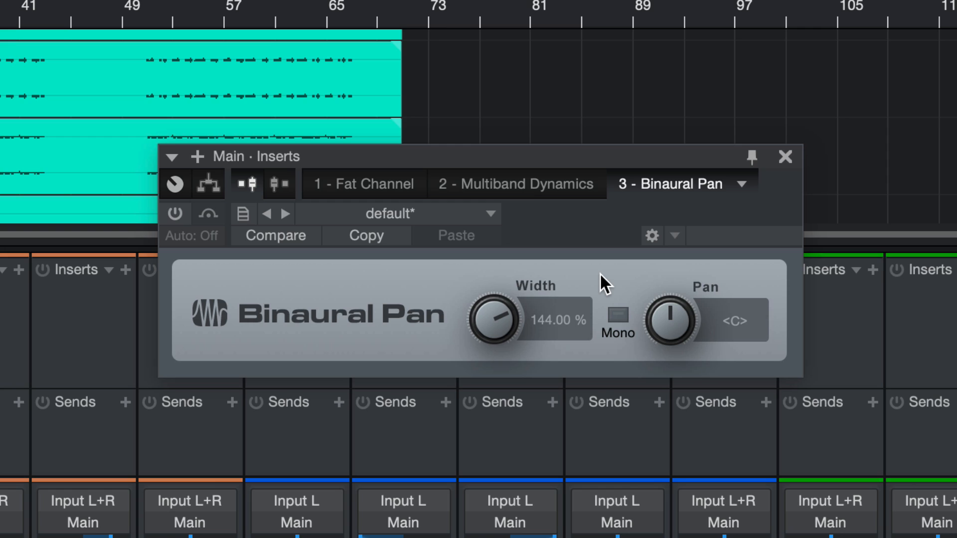
pyautogui.moveTo(595, 296)
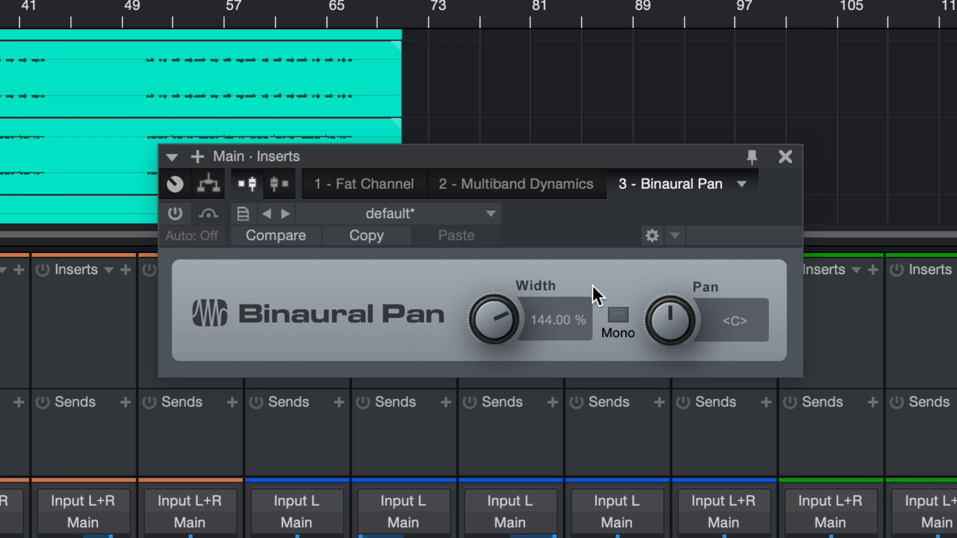
pyautogui.moveTo(511, 313)
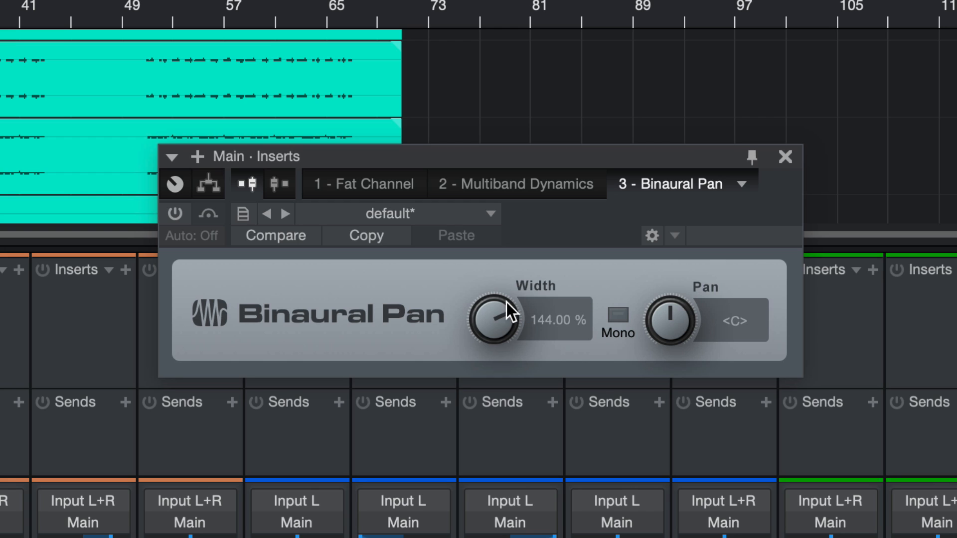
pyautogui.moveTo(498, 311)
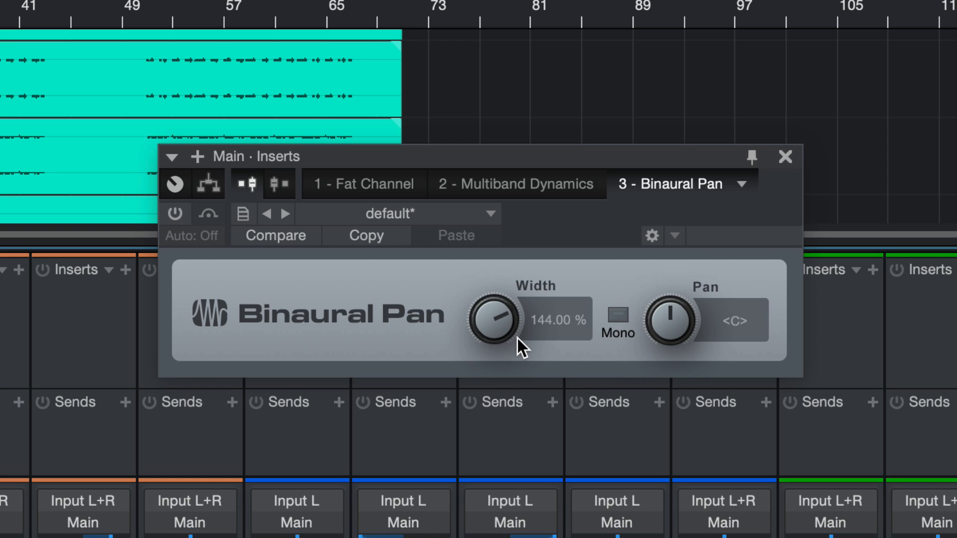
pyautogui.moveTo(176, 184)
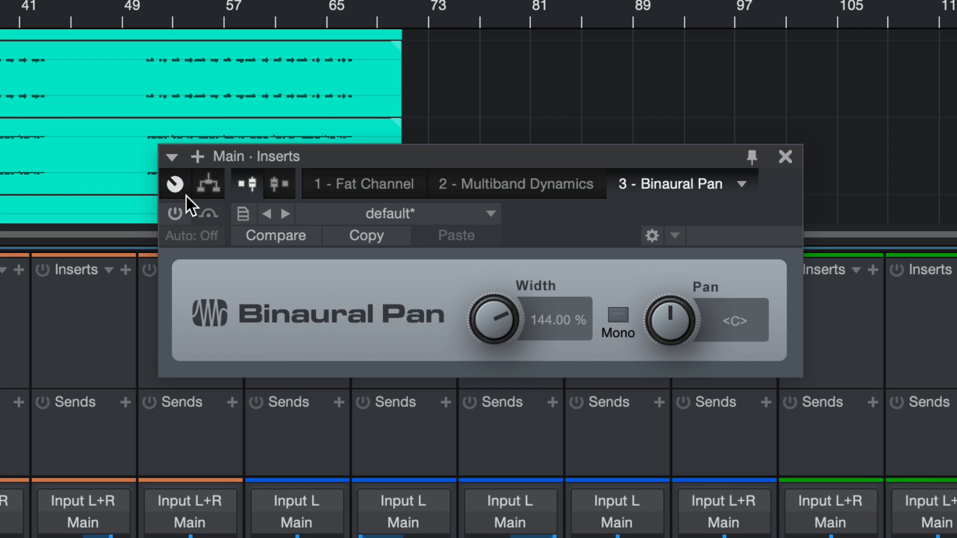
pyautogui.moveTo(175, 214)
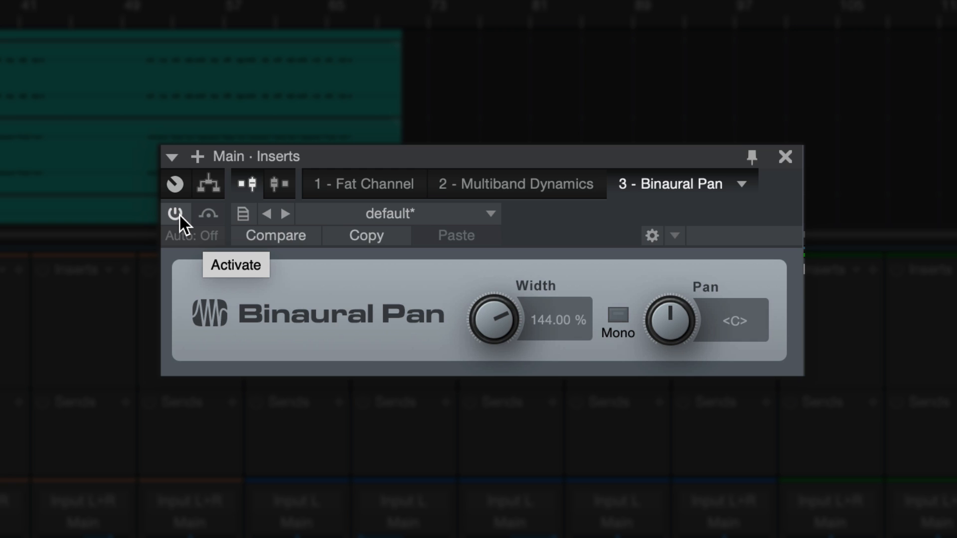
# - Enable the 144% Binaural Pan widening, A/B it against bypass, leave it on and close the window
pyautogui.click(176, 215)
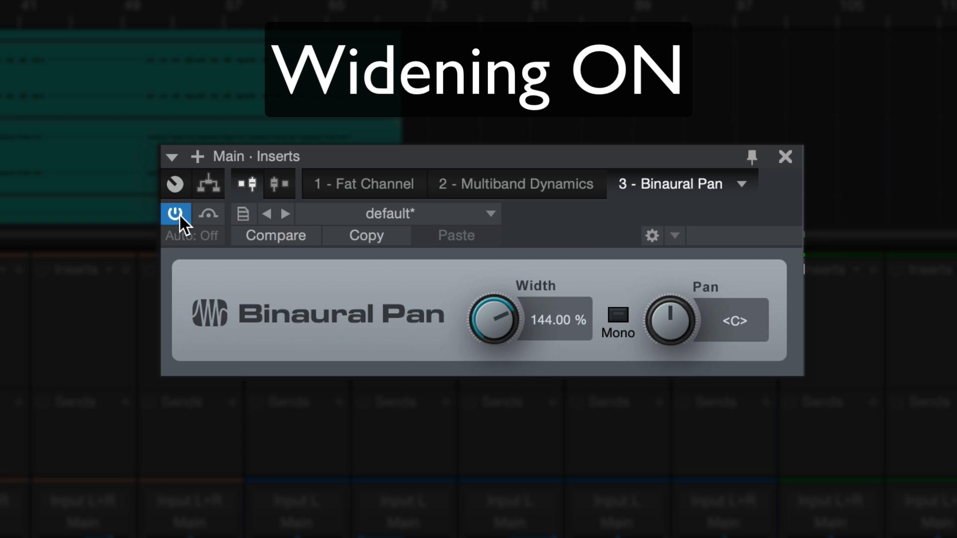
pyautogui.click(176, 213)
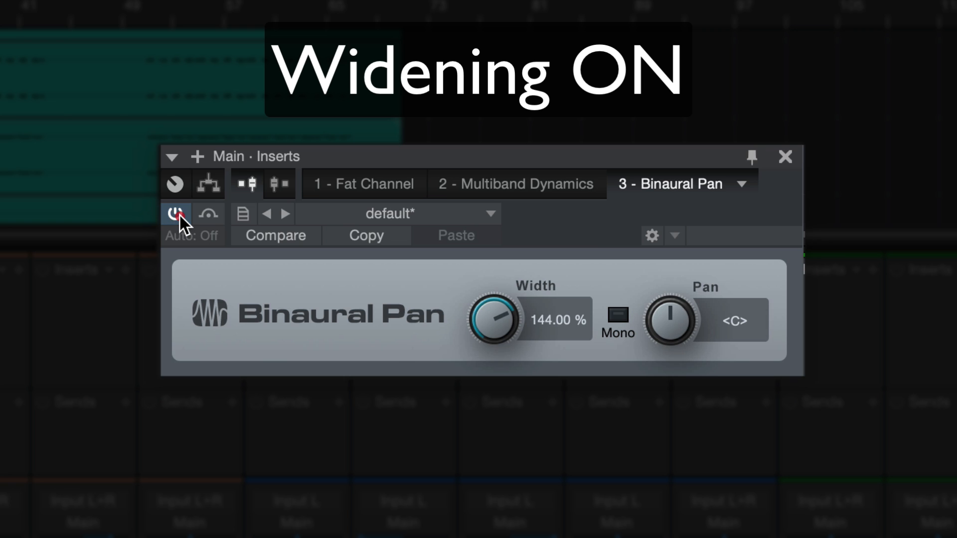
pyautogui.click(175, 214)
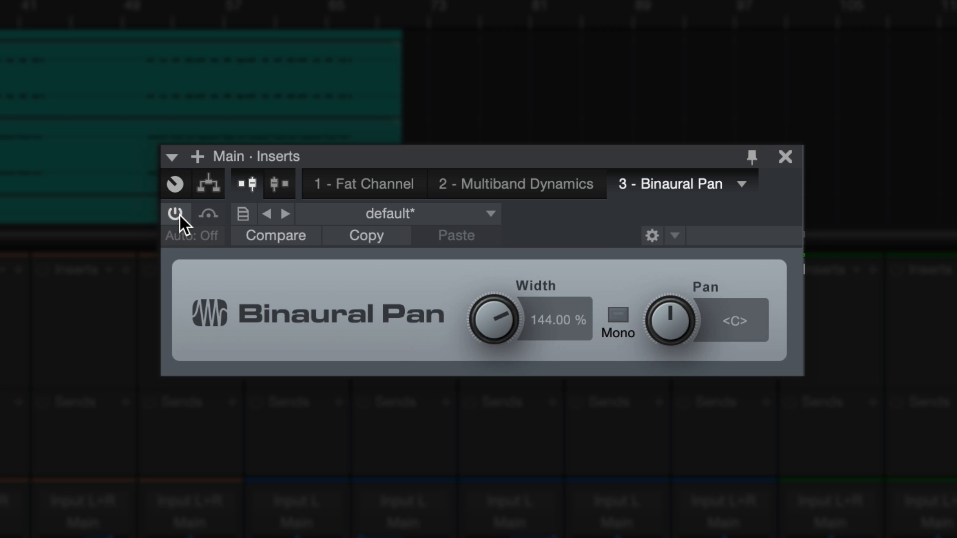
pyautogui.click(176, 214)
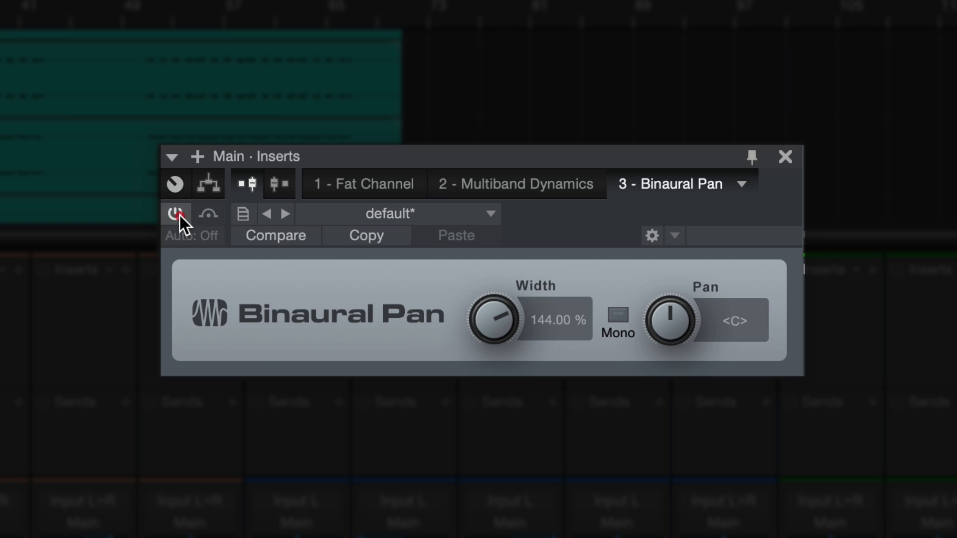
pyautogui.click(176, 213)
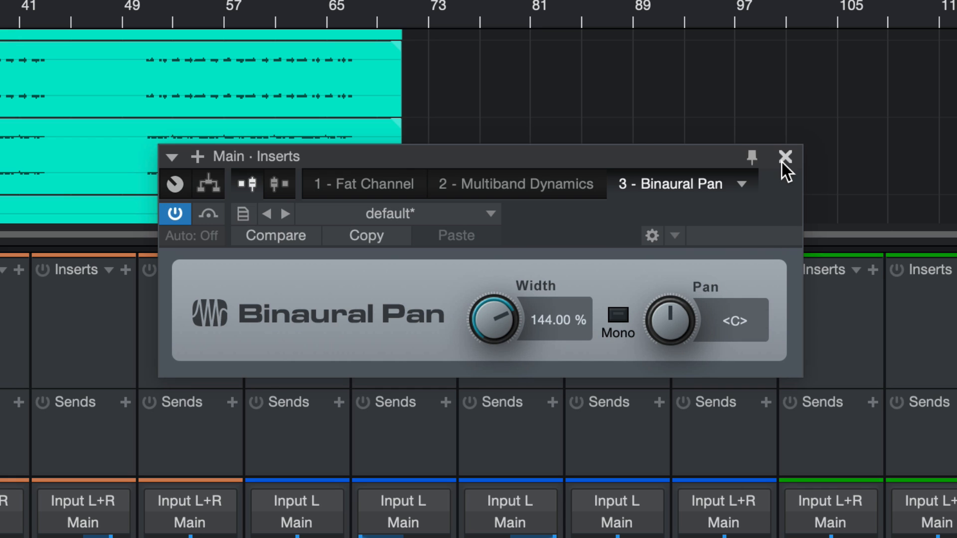
pyautogui.moveTo(786, 161)
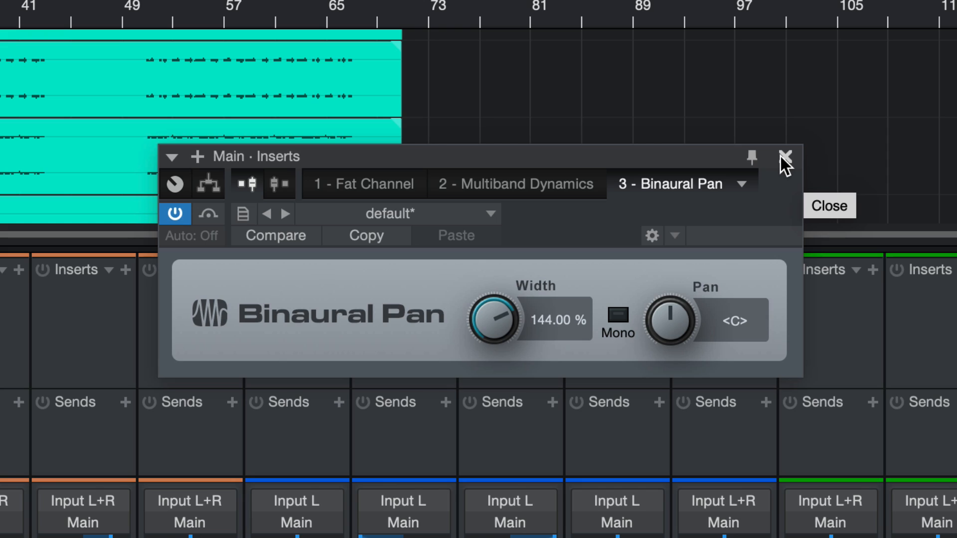
pyautogui.moveTo(785, 165)
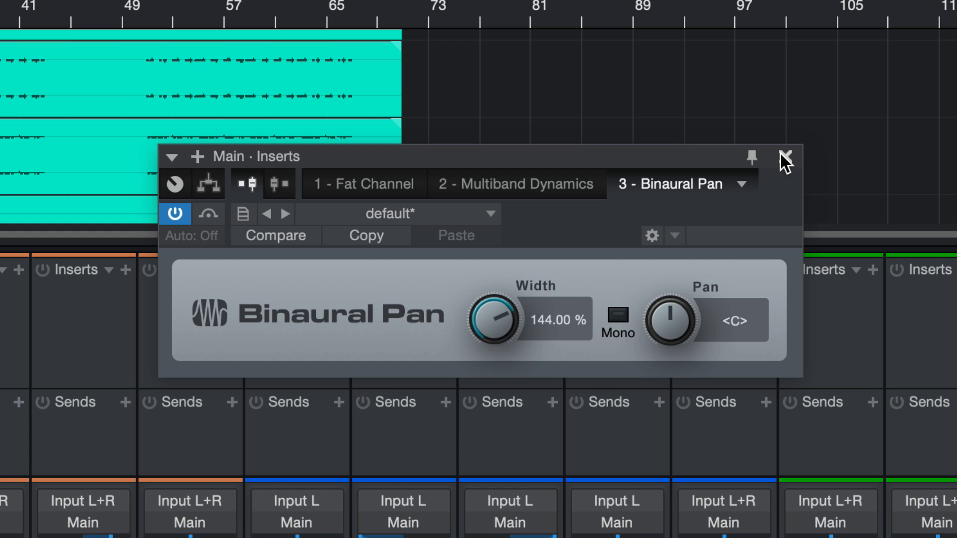
pyautogui.click(785, 157)
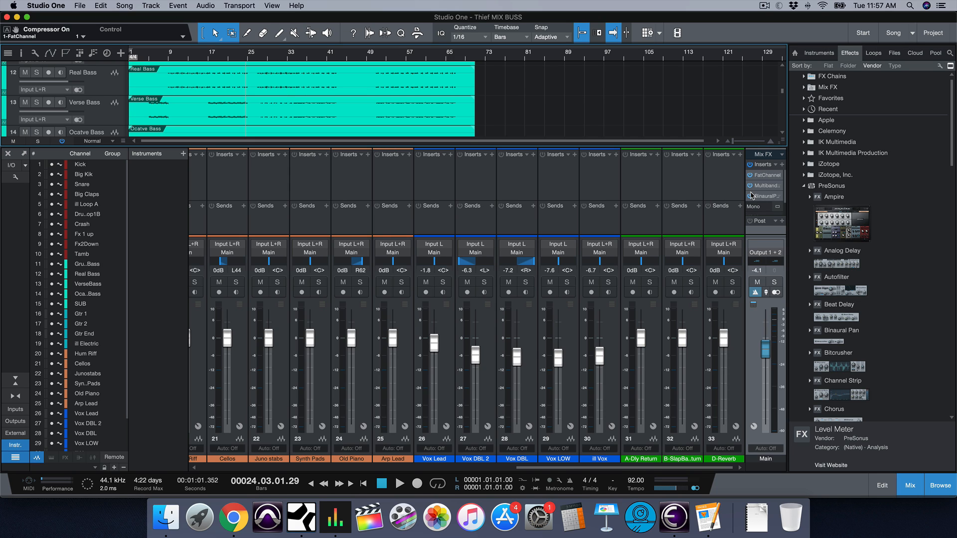
pyautogui.moveTo(753, 196)
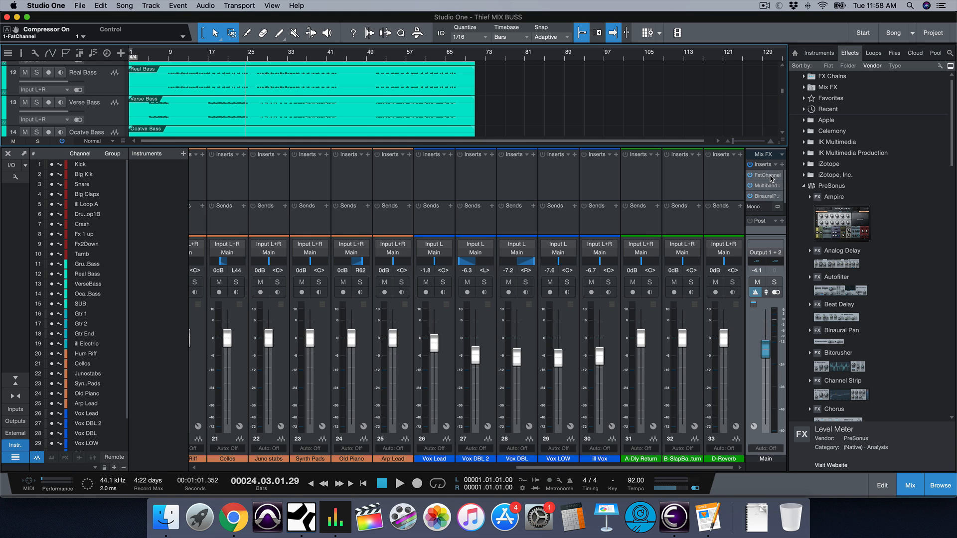
pyautogui.click(764, 175)
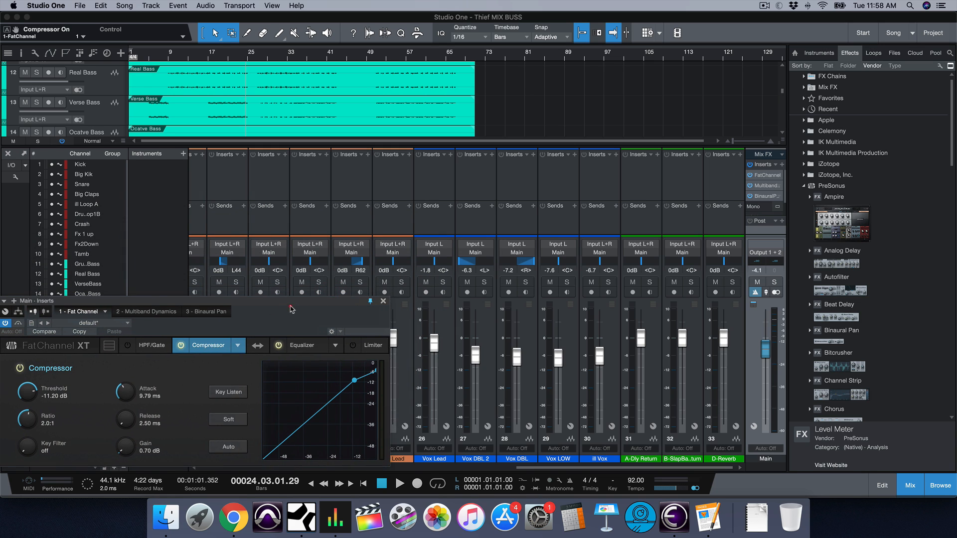
# - Show the Fat Channel equalizer alongside the Multiband Dynamics and Binaural Pan windows
pyautogui.click(311, 346)
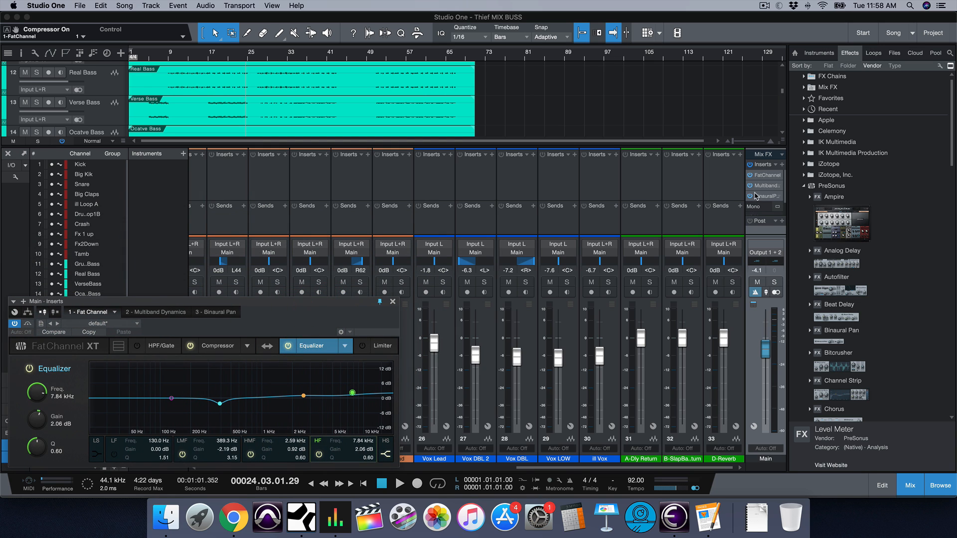
pyautogui.click(766, 186)
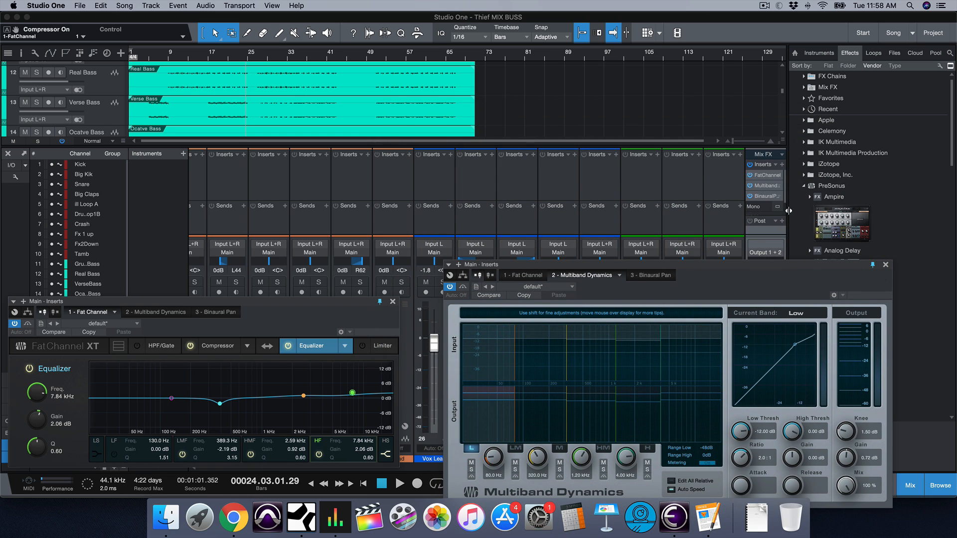
pyautogui.click(766, 196)
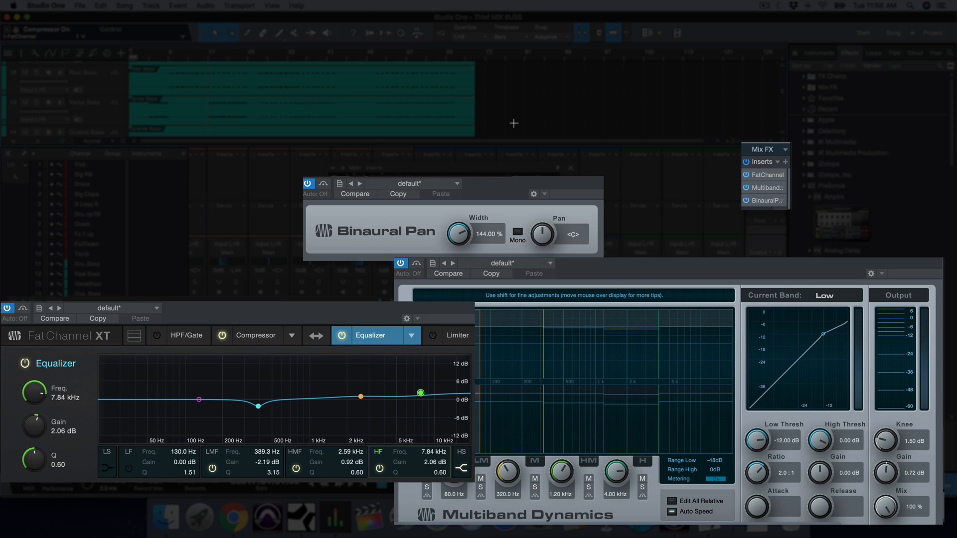
pyautogui.moveTo(747, 164)
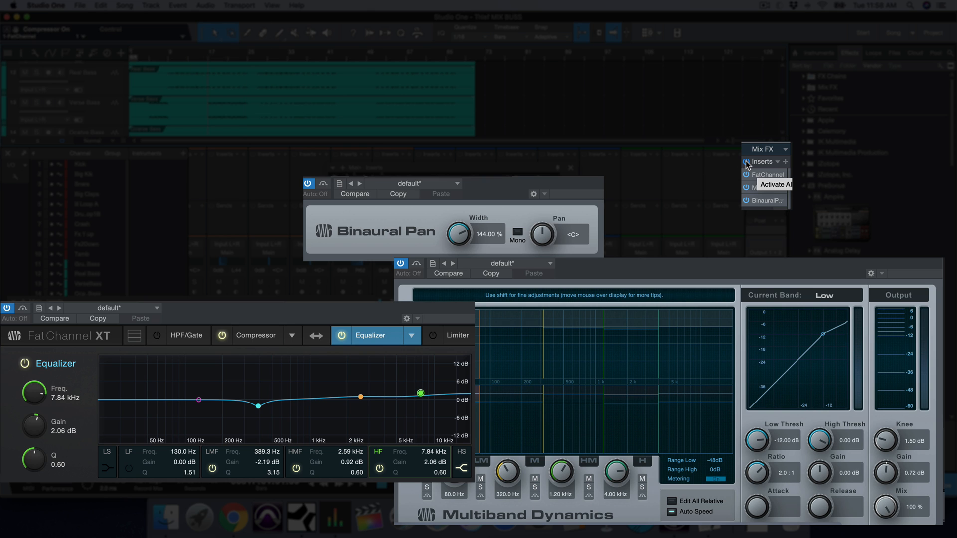